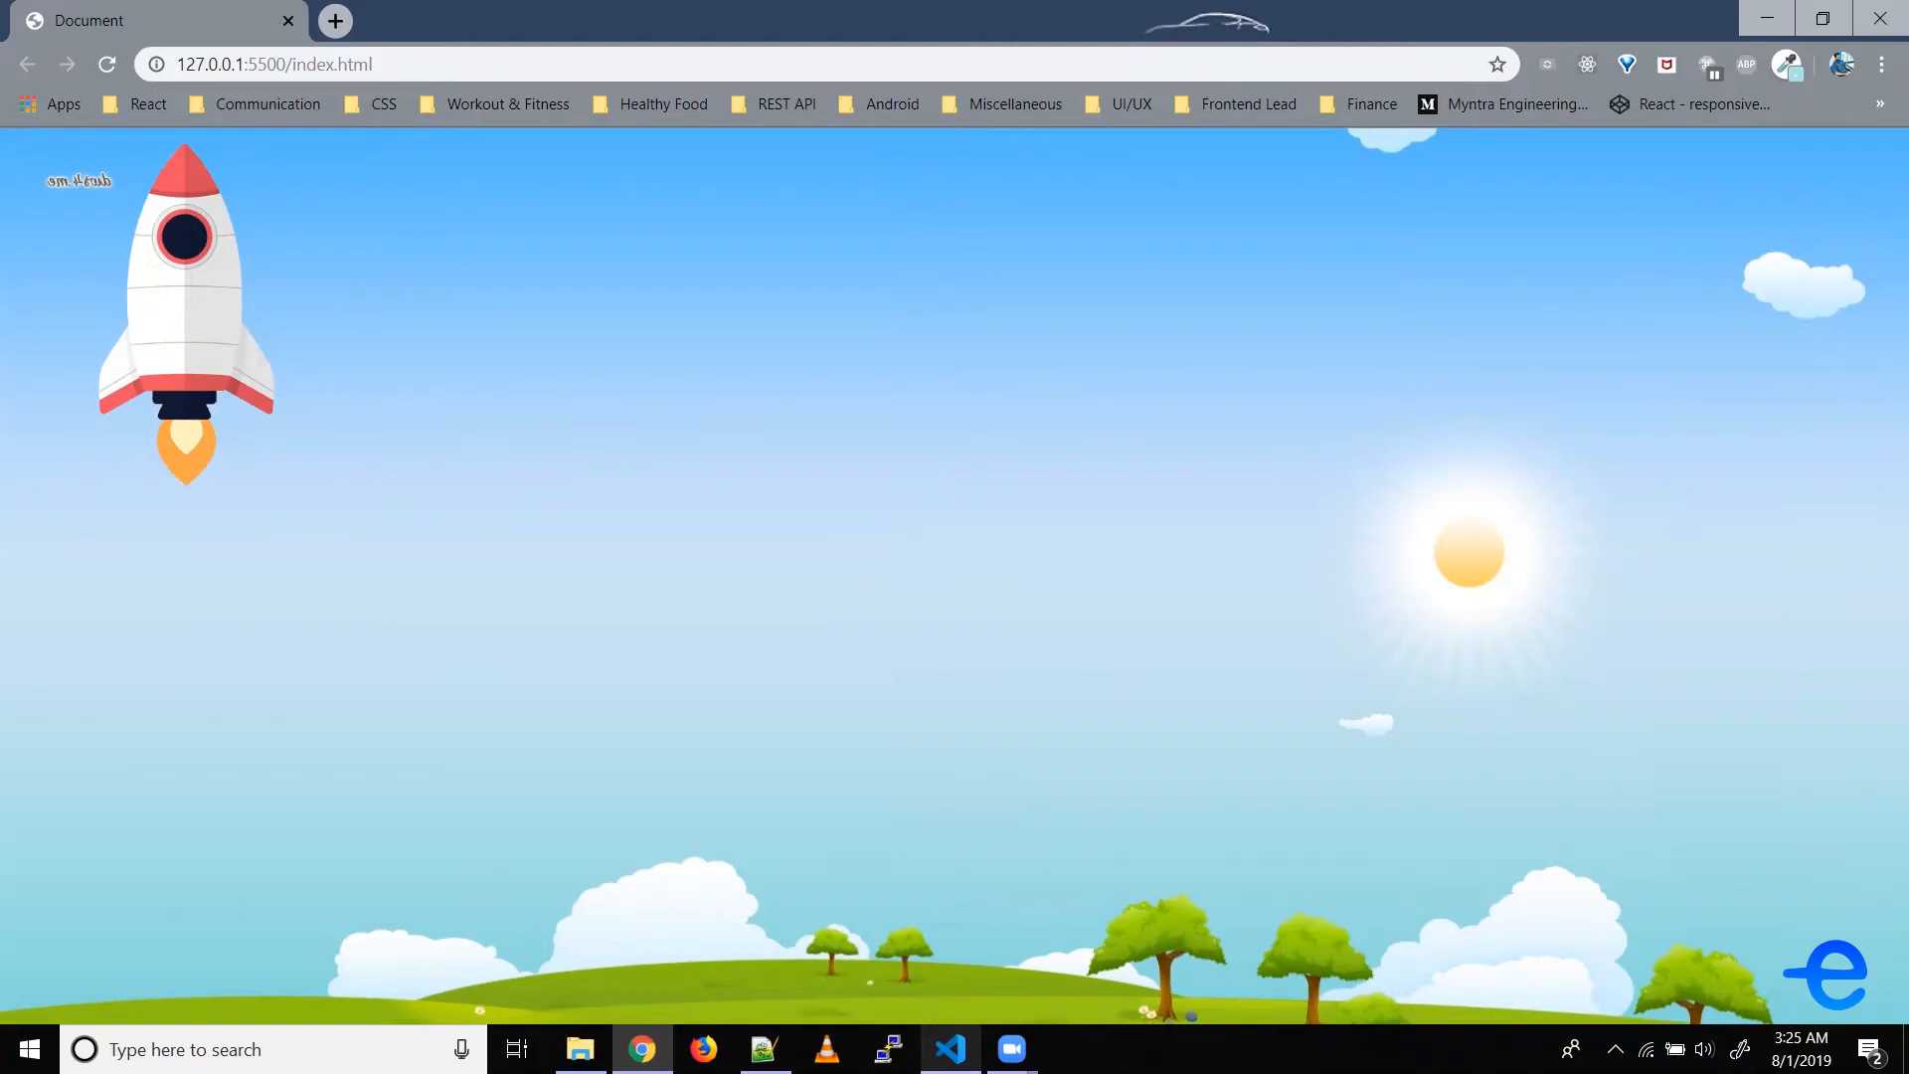
# - Bring index.css up in the editor beside the rocket page preview
pyautogui.click(949, 1048)
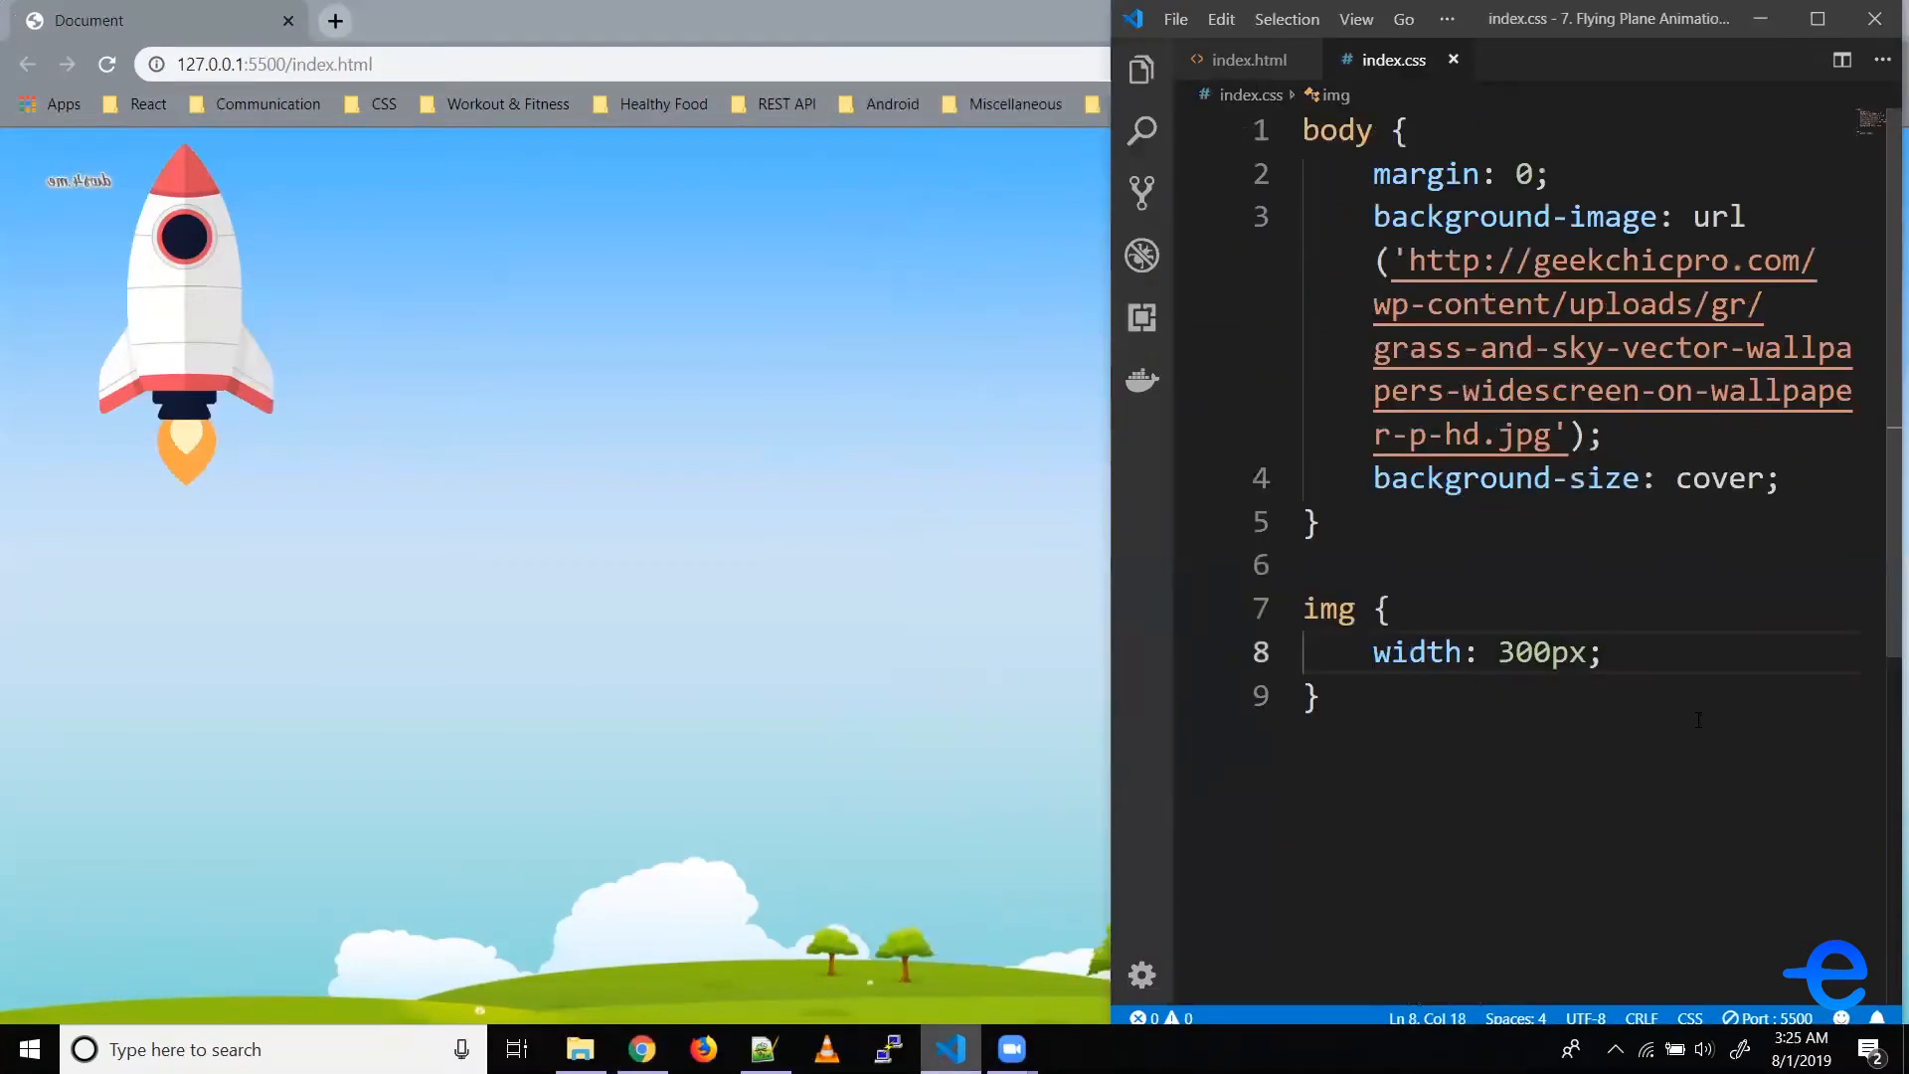
# - Give the img rule position: absolute, bottom: 24px and left: 50%
pyautogui.write('posi')
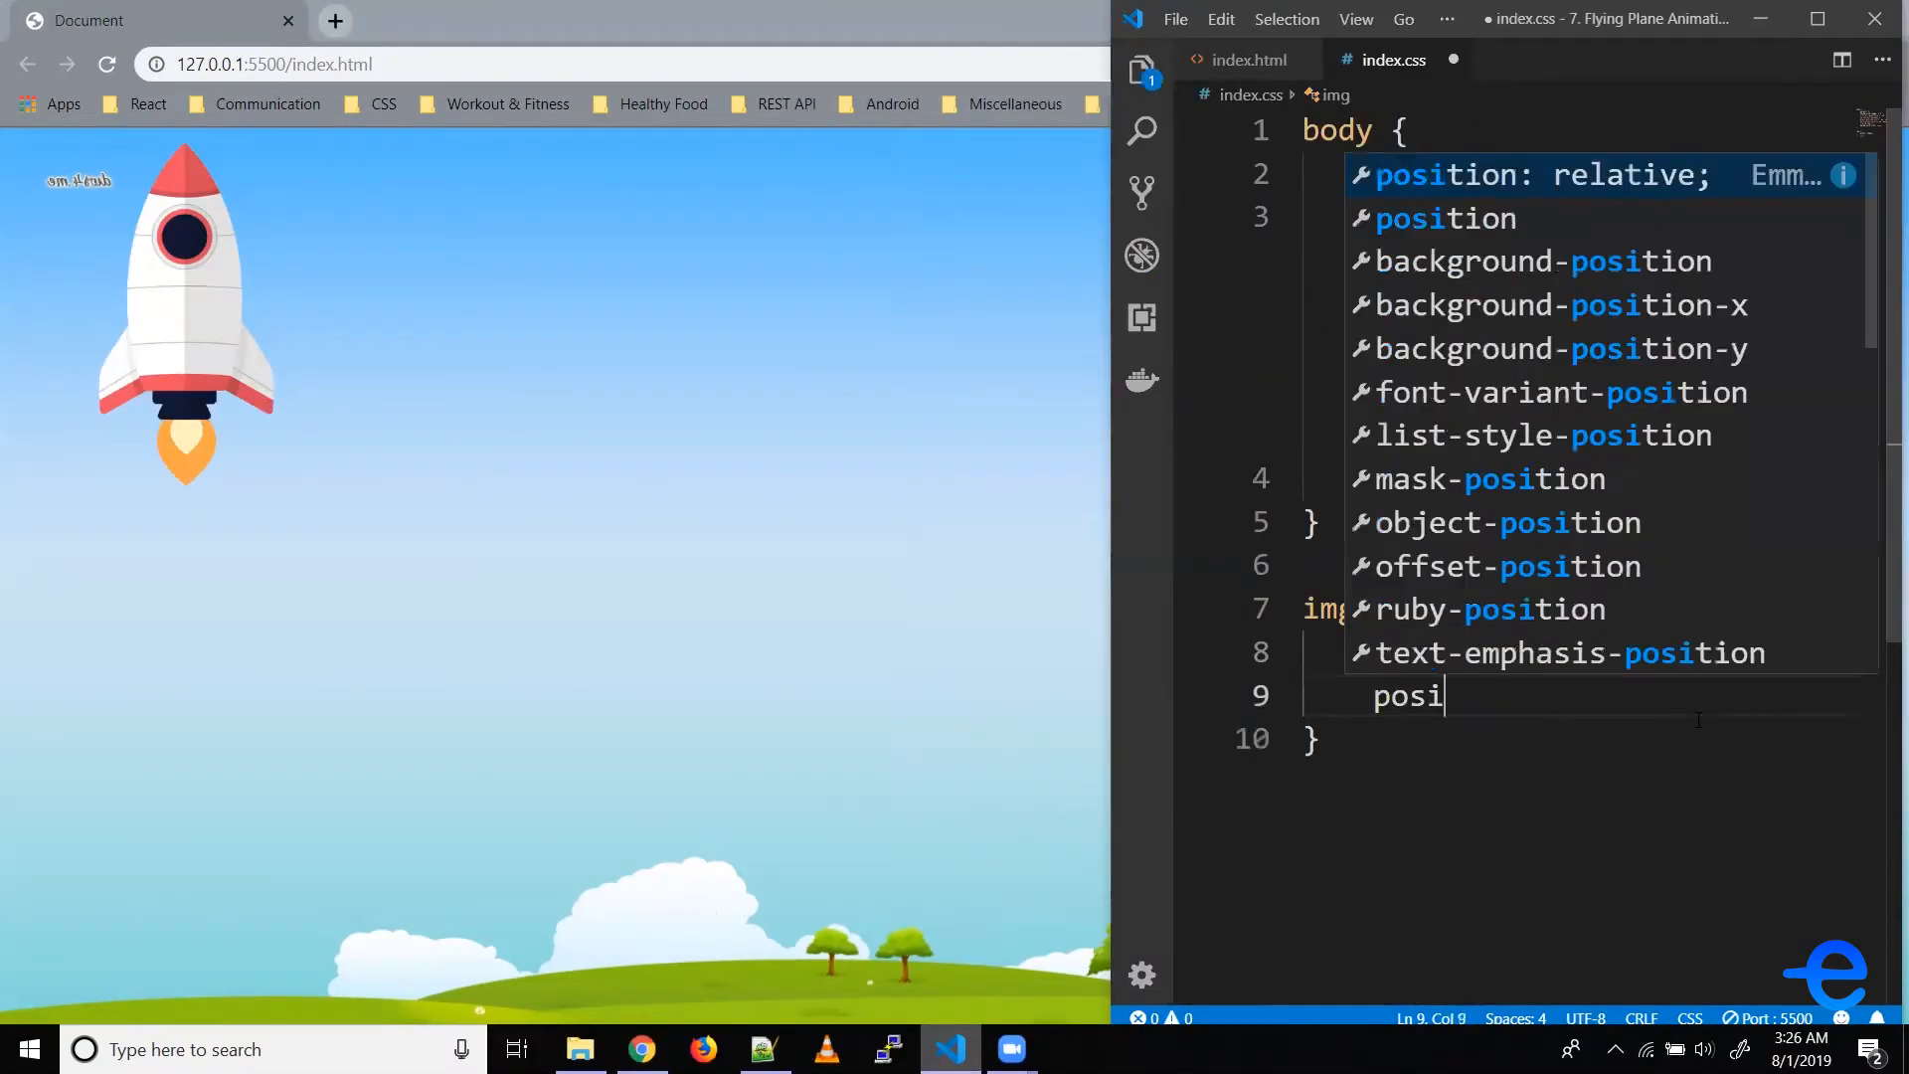
pyautogui.write('tion: ab;')
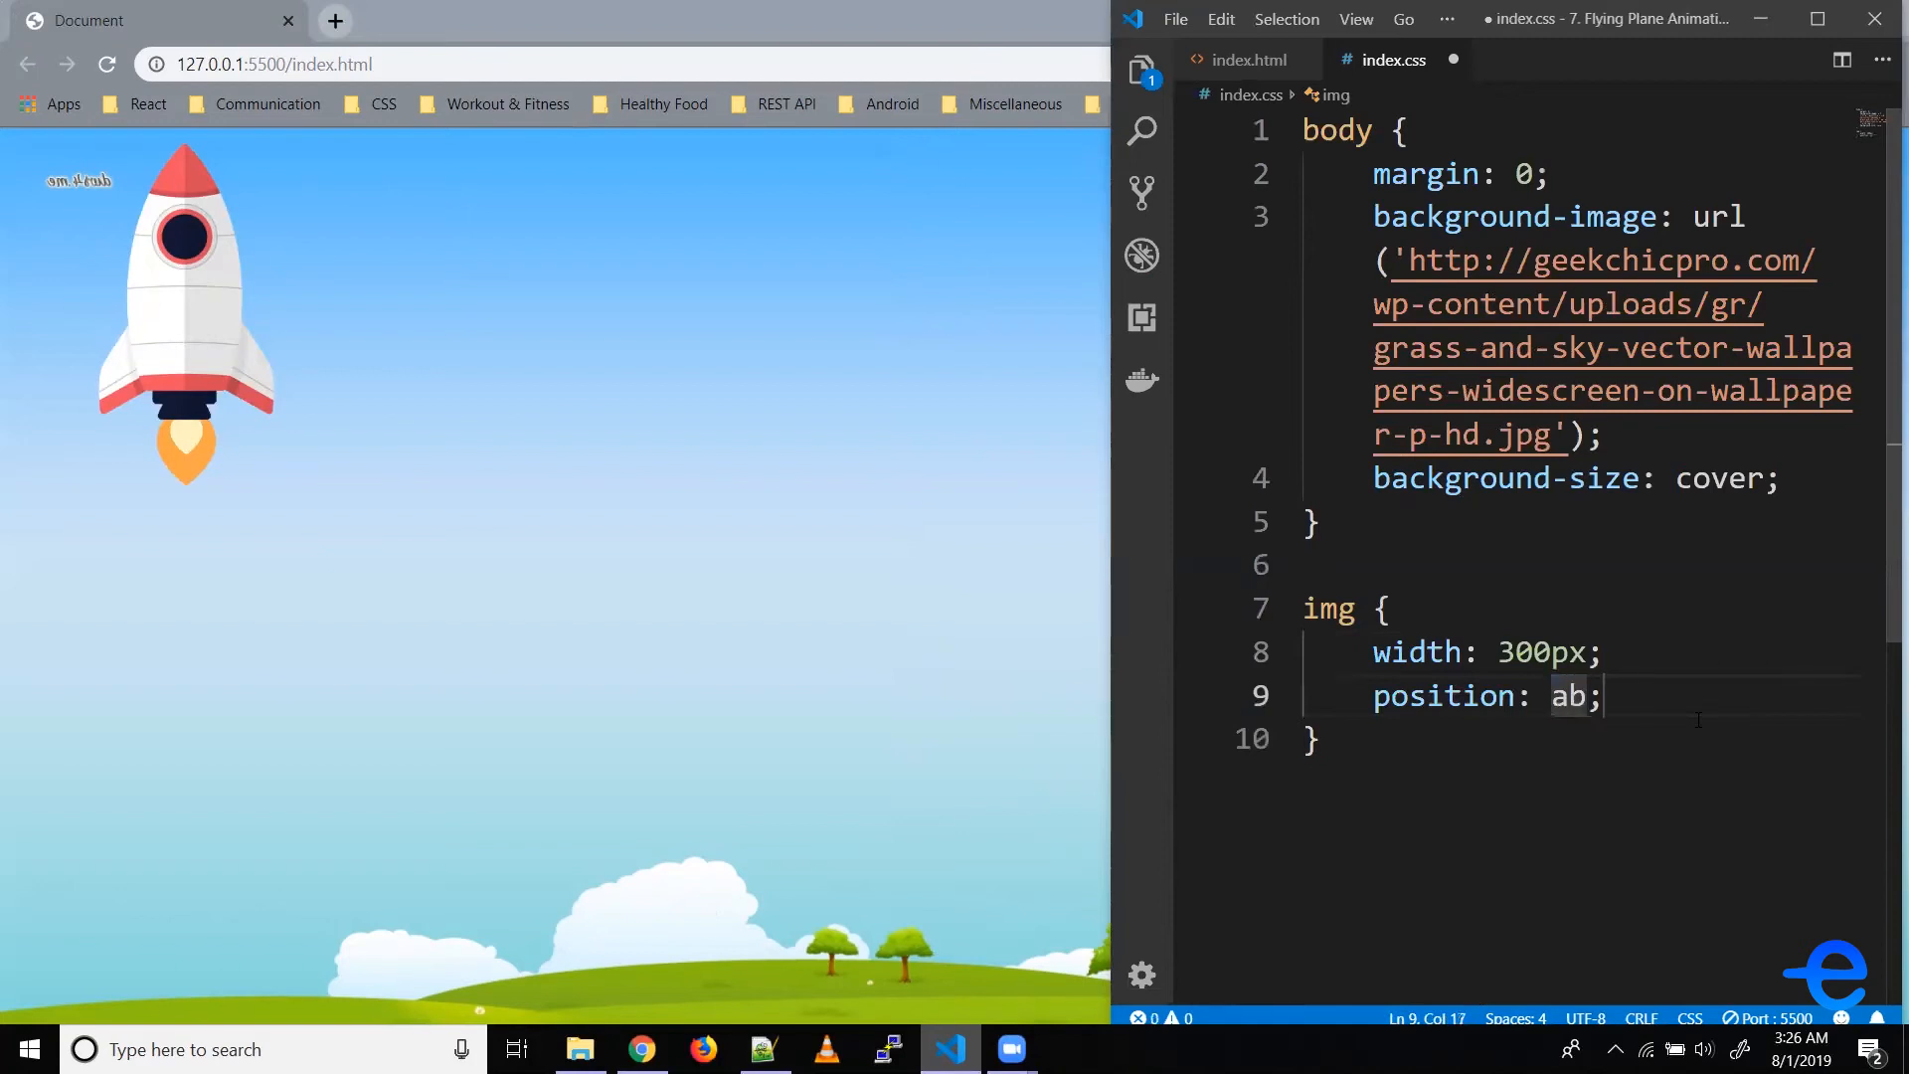
pyautogui.write('solute;')
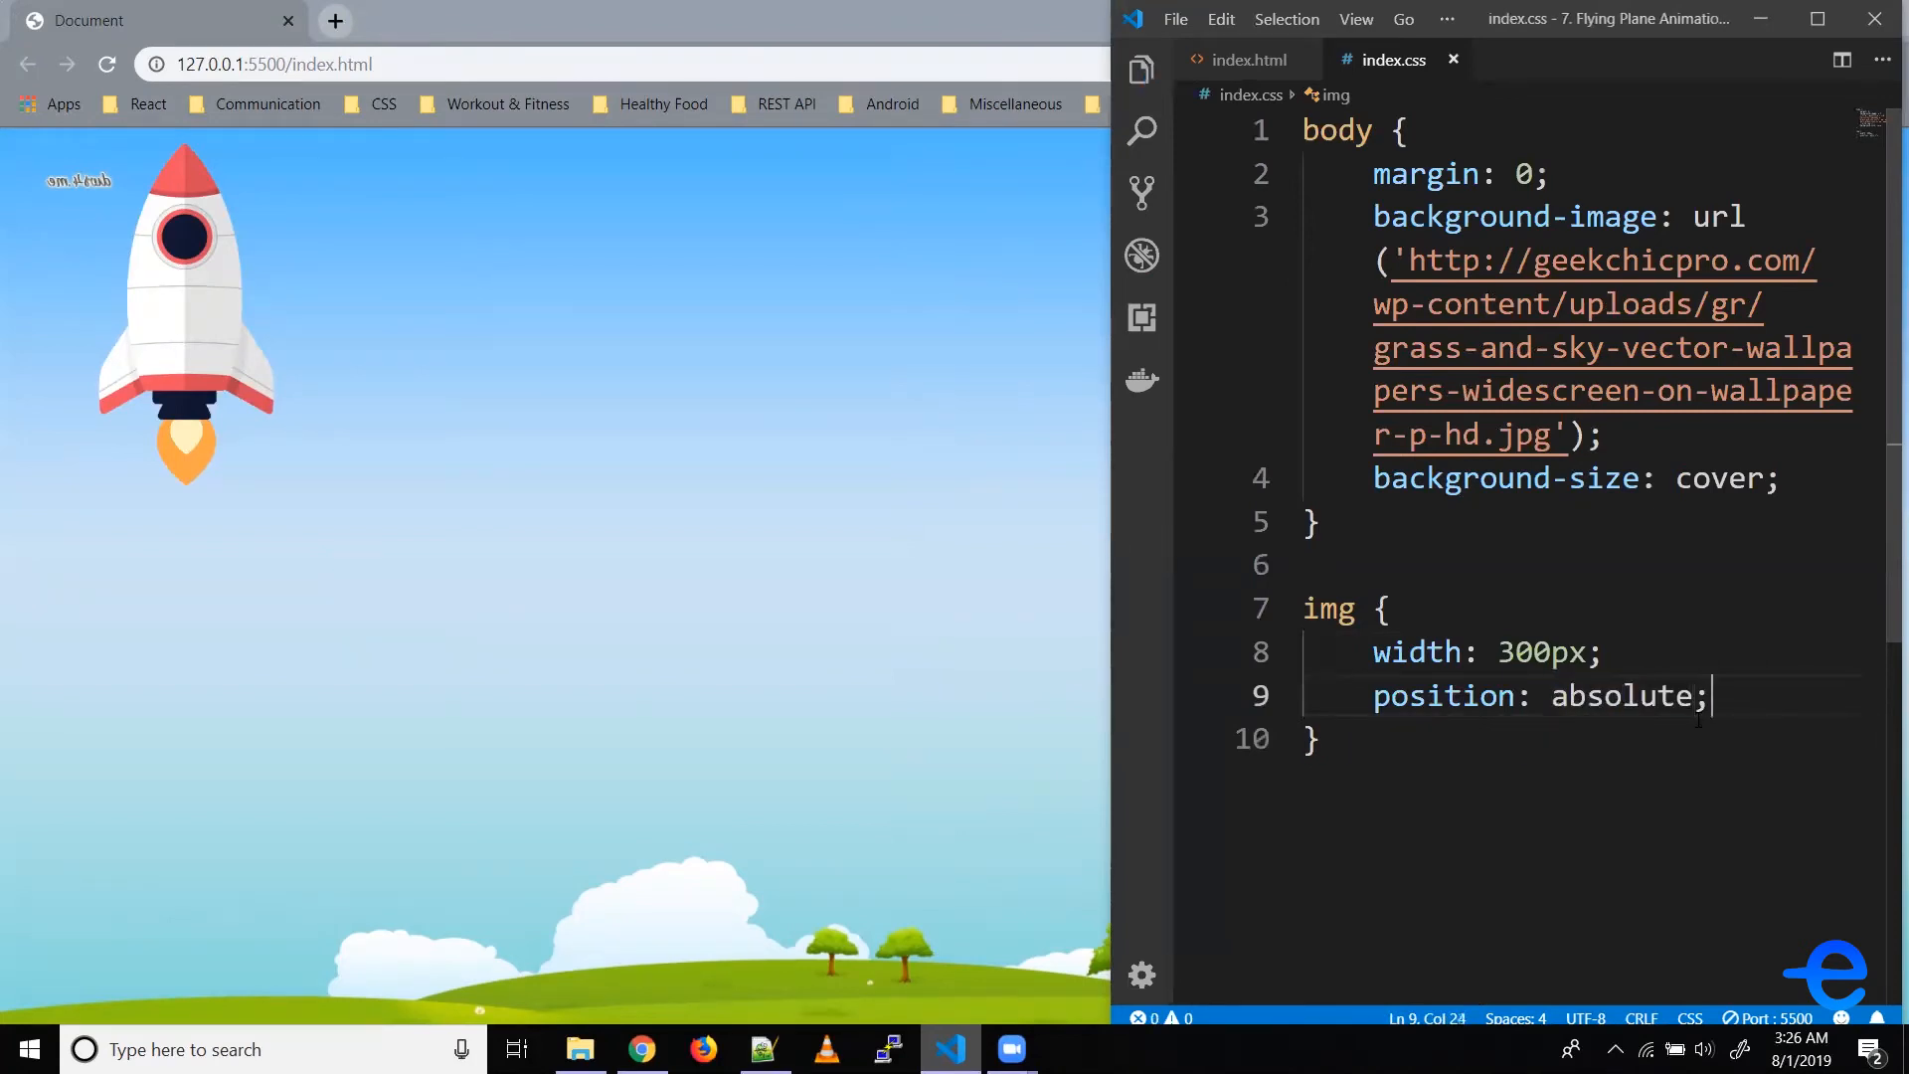
pyautogui.write('bottom: 24px;')
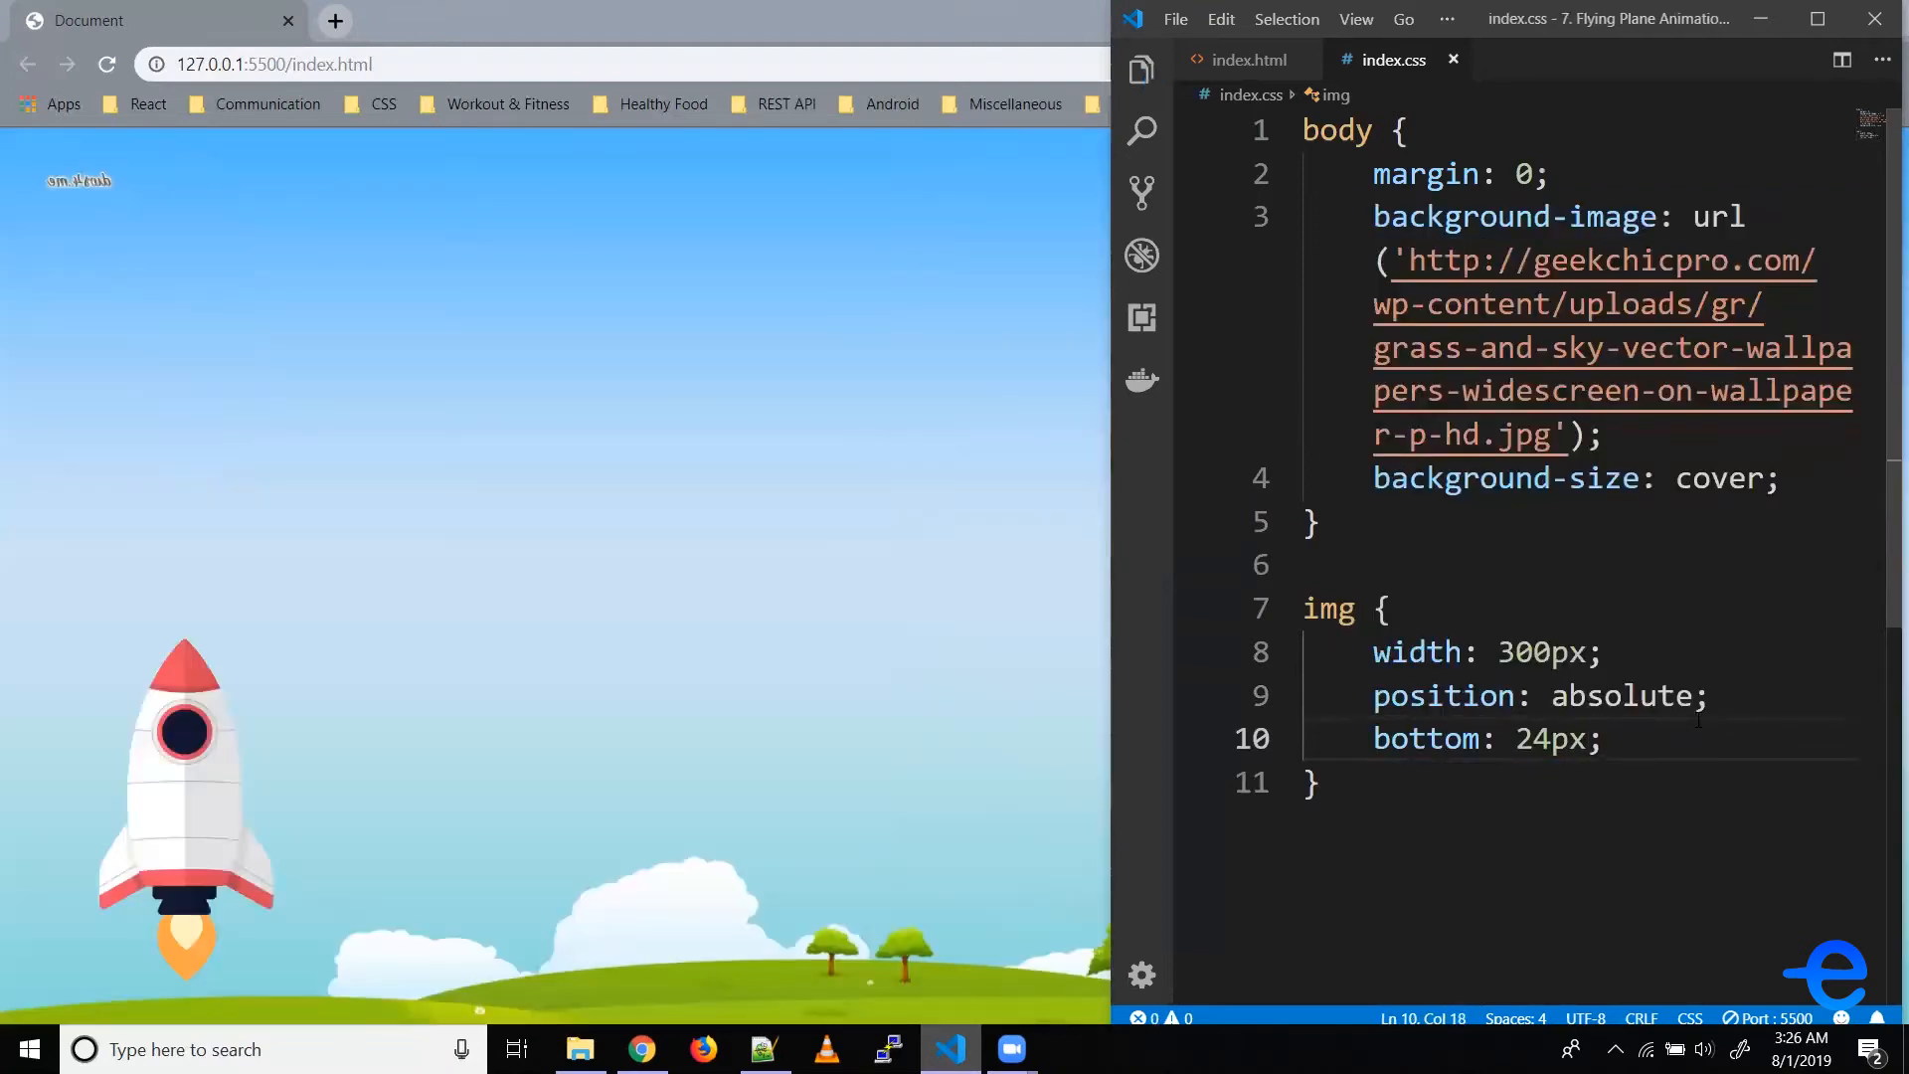
pyautogui.write('left:')
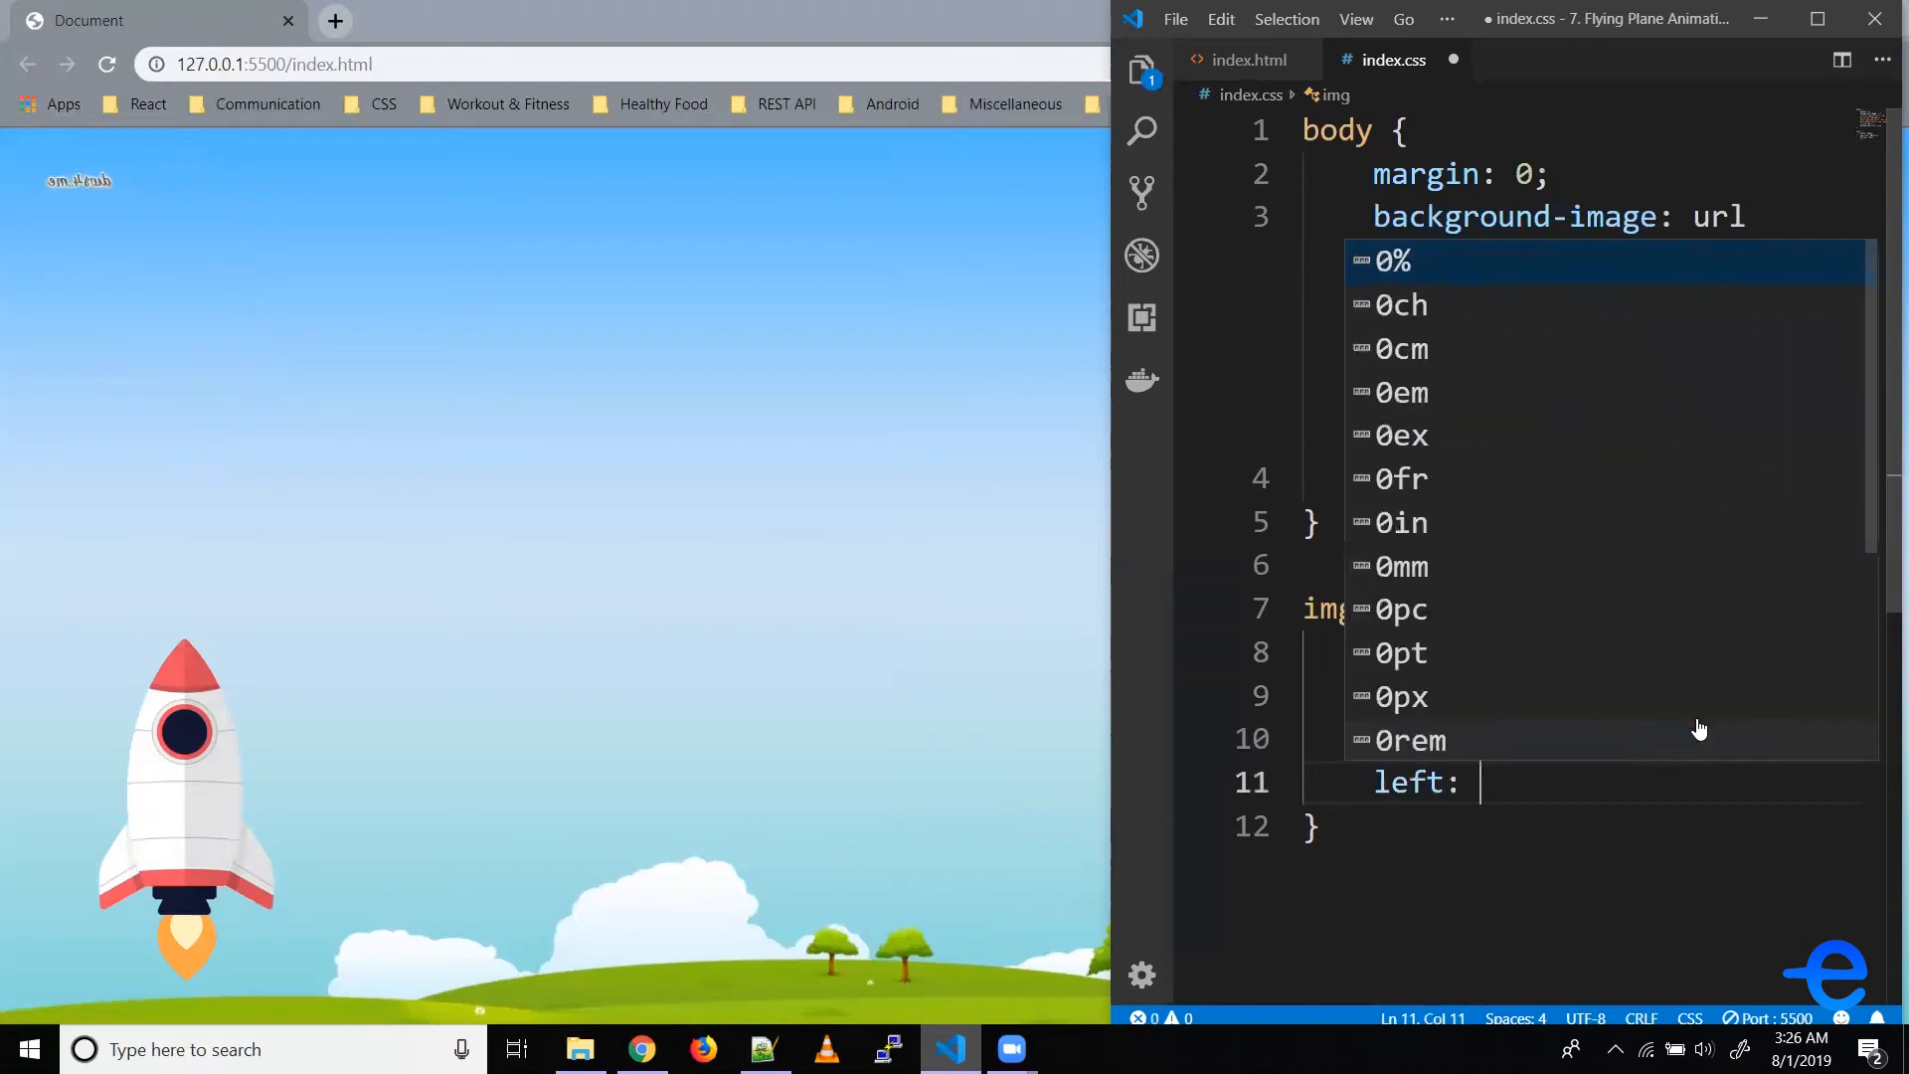
pyautogui.write('50')
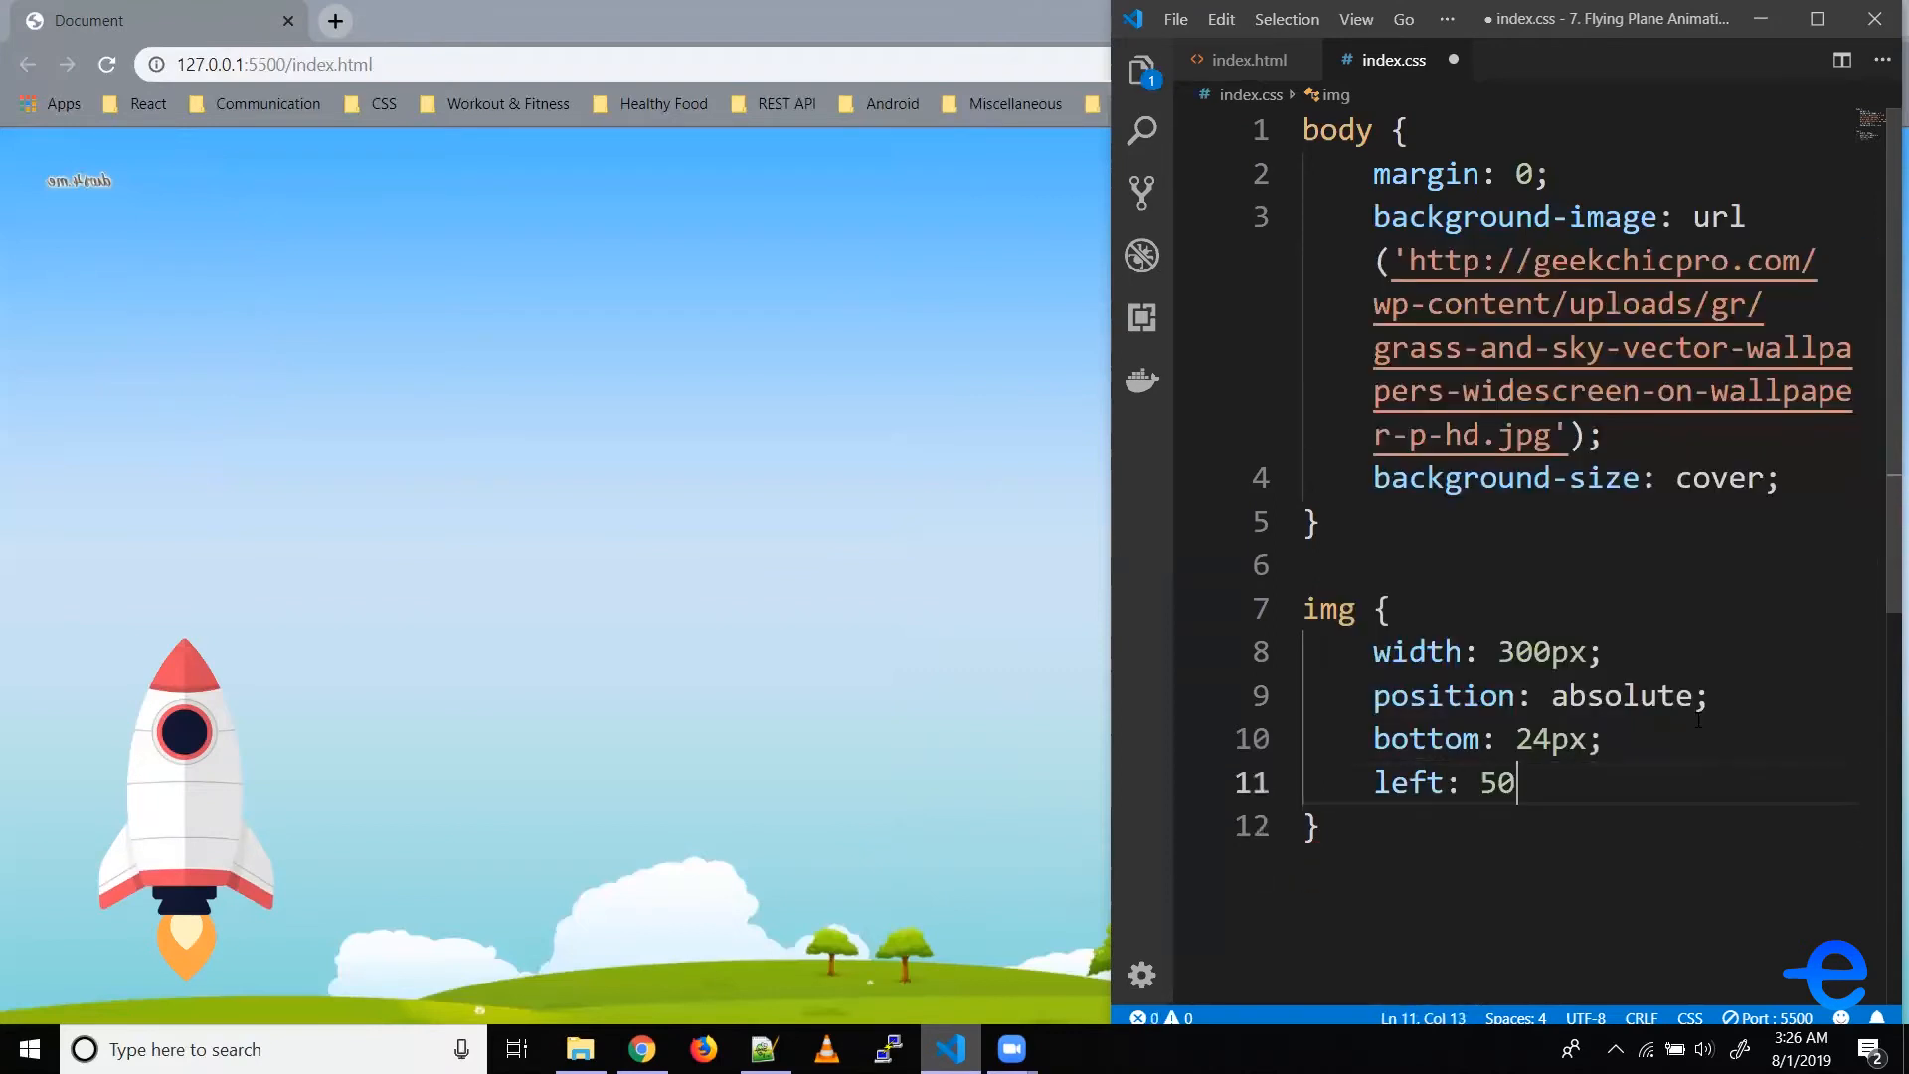
pyautogui.write('%;')
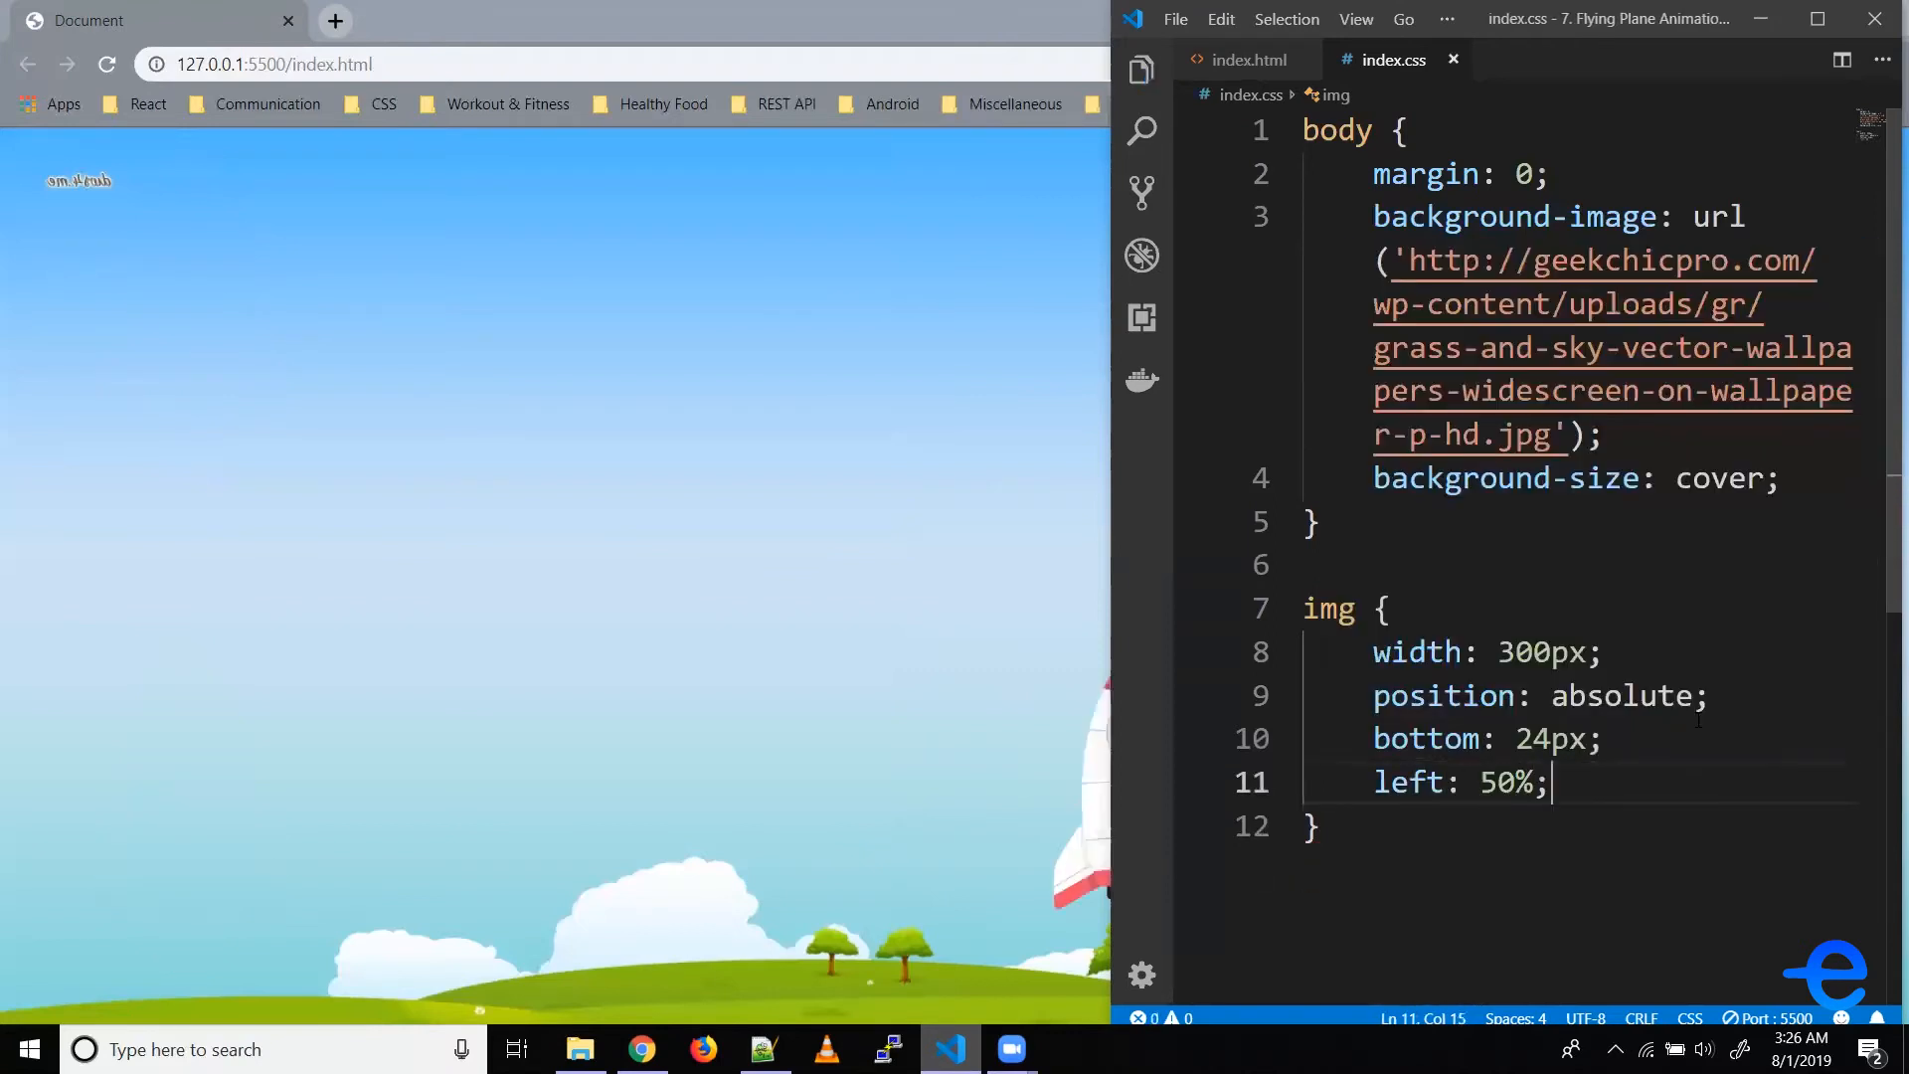
pyautogui.press('enter')
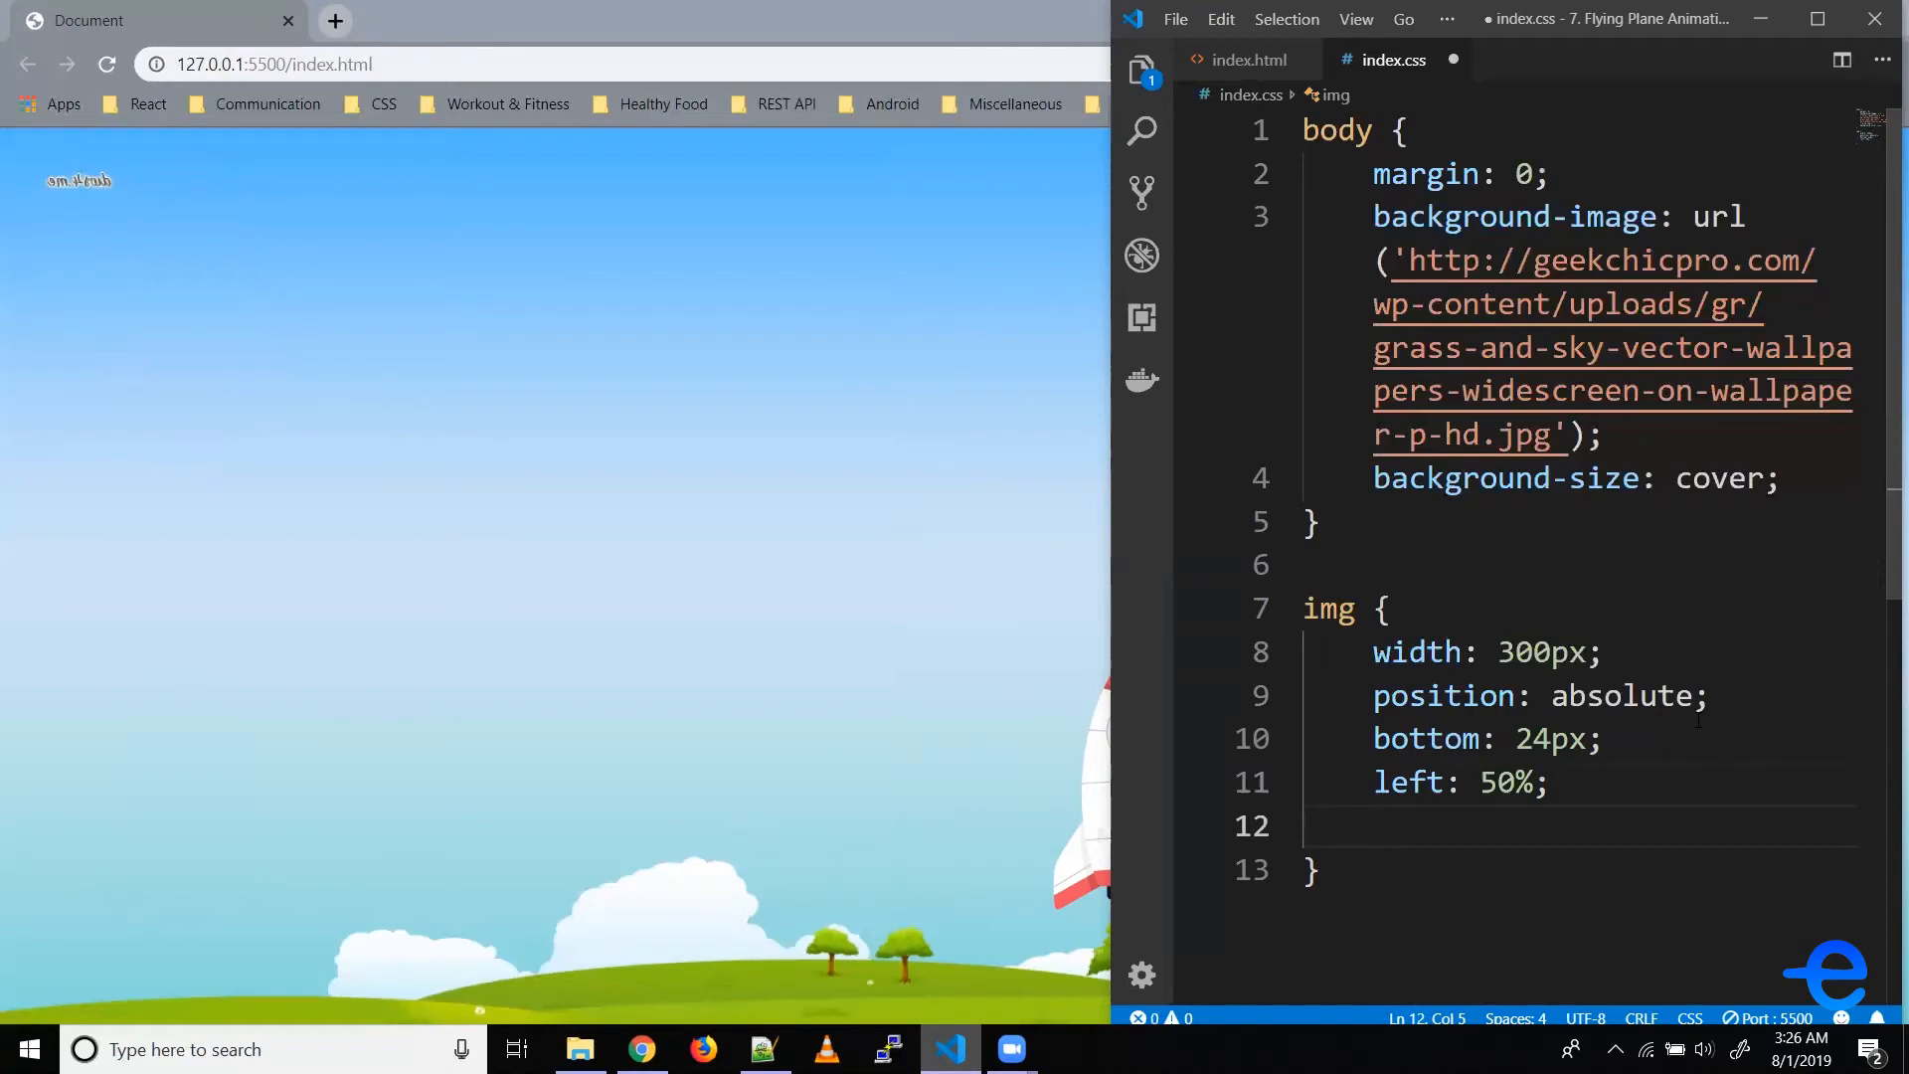
# - Add transform: translateX(-50%) so the image is truly centered horizontally
pyautogui.write('tras')
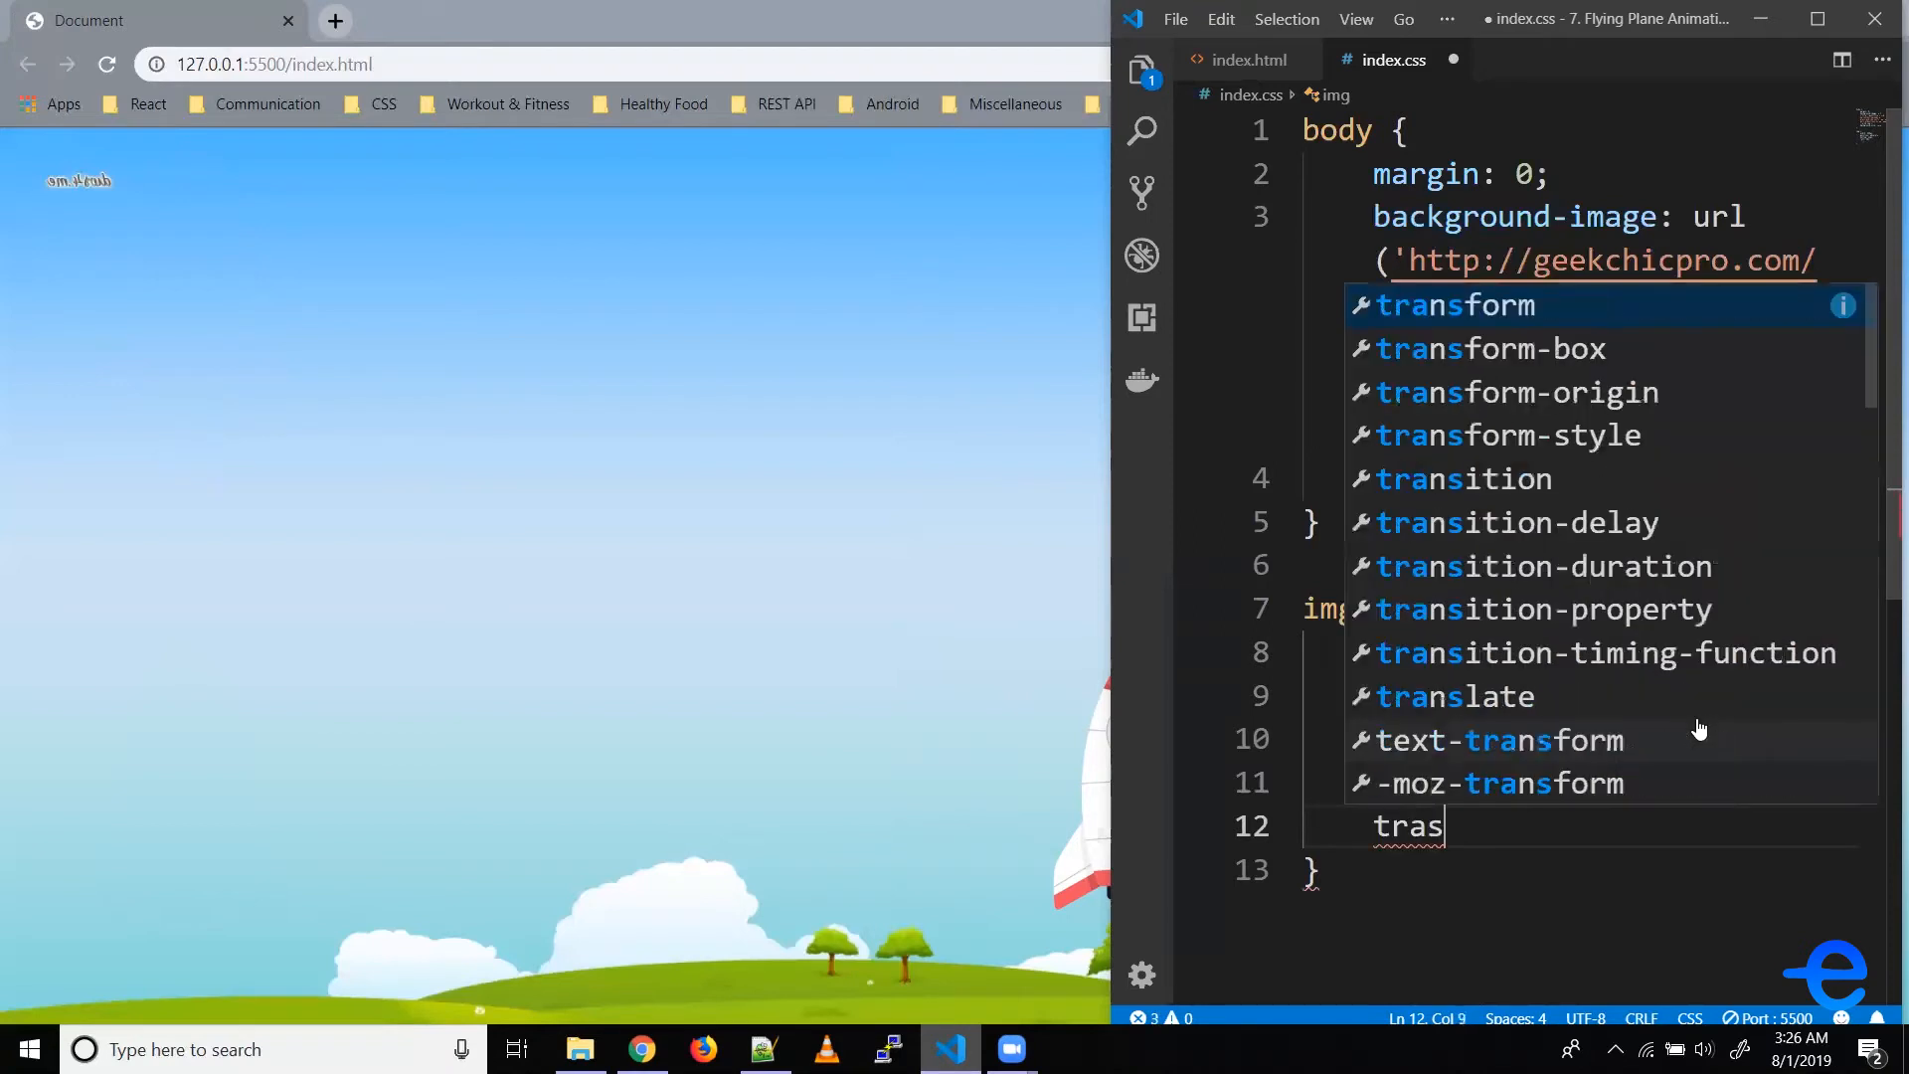
pyautogui.write('transform: translateX(-50%);')
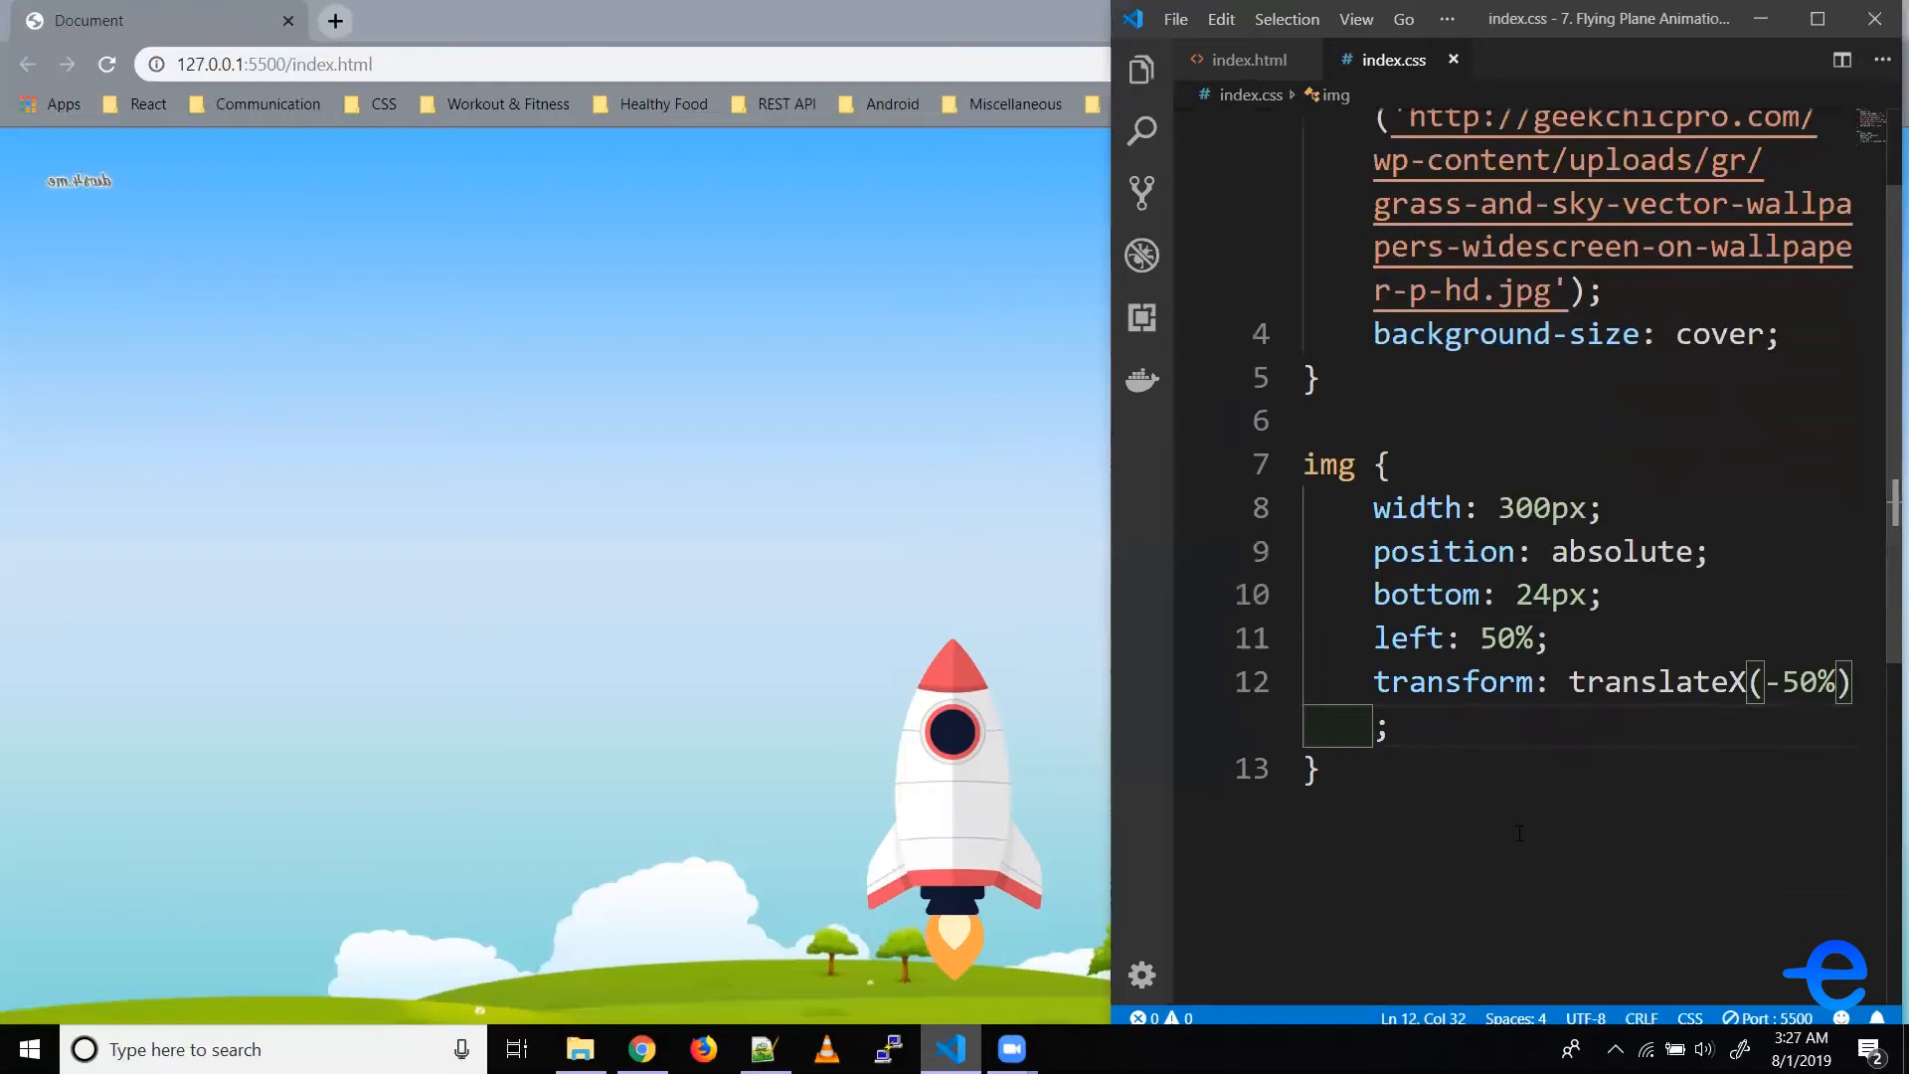
pyautogui.write('@')
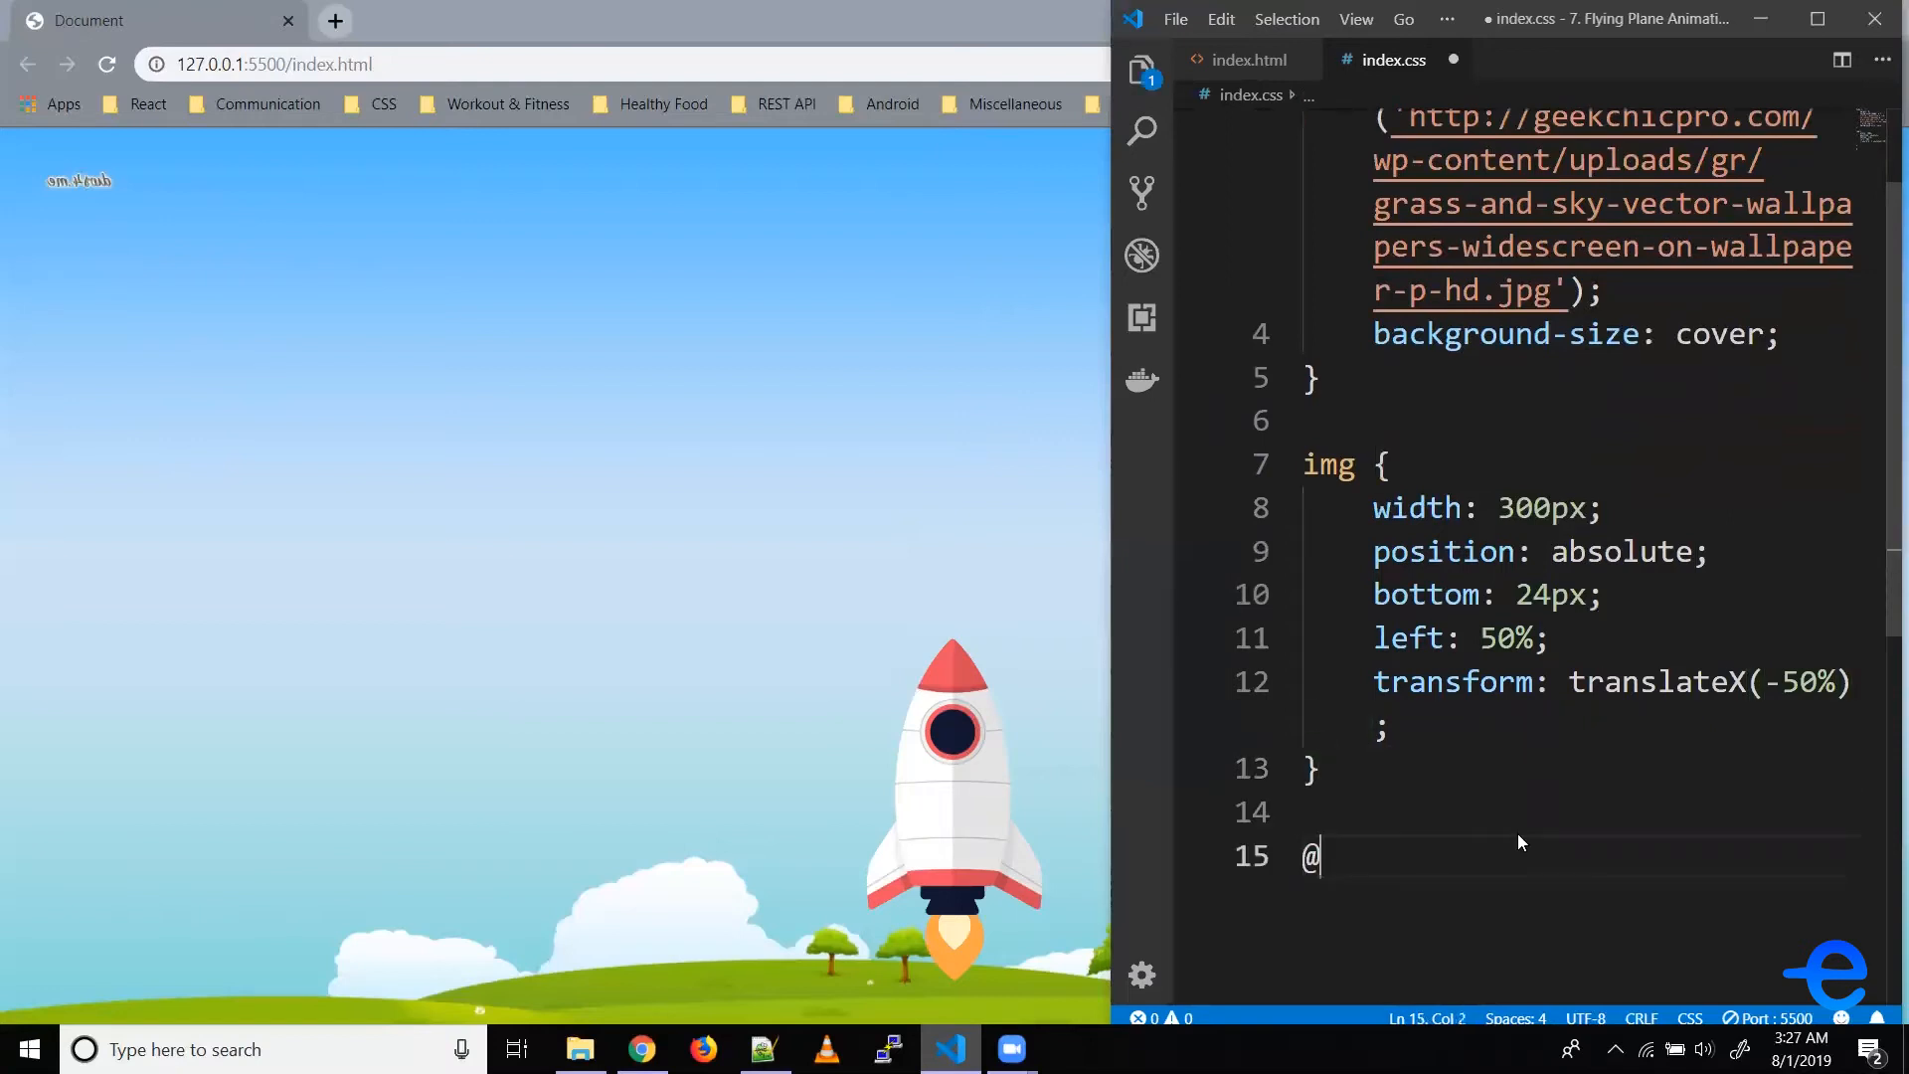
pyautogui.write('keyframes')
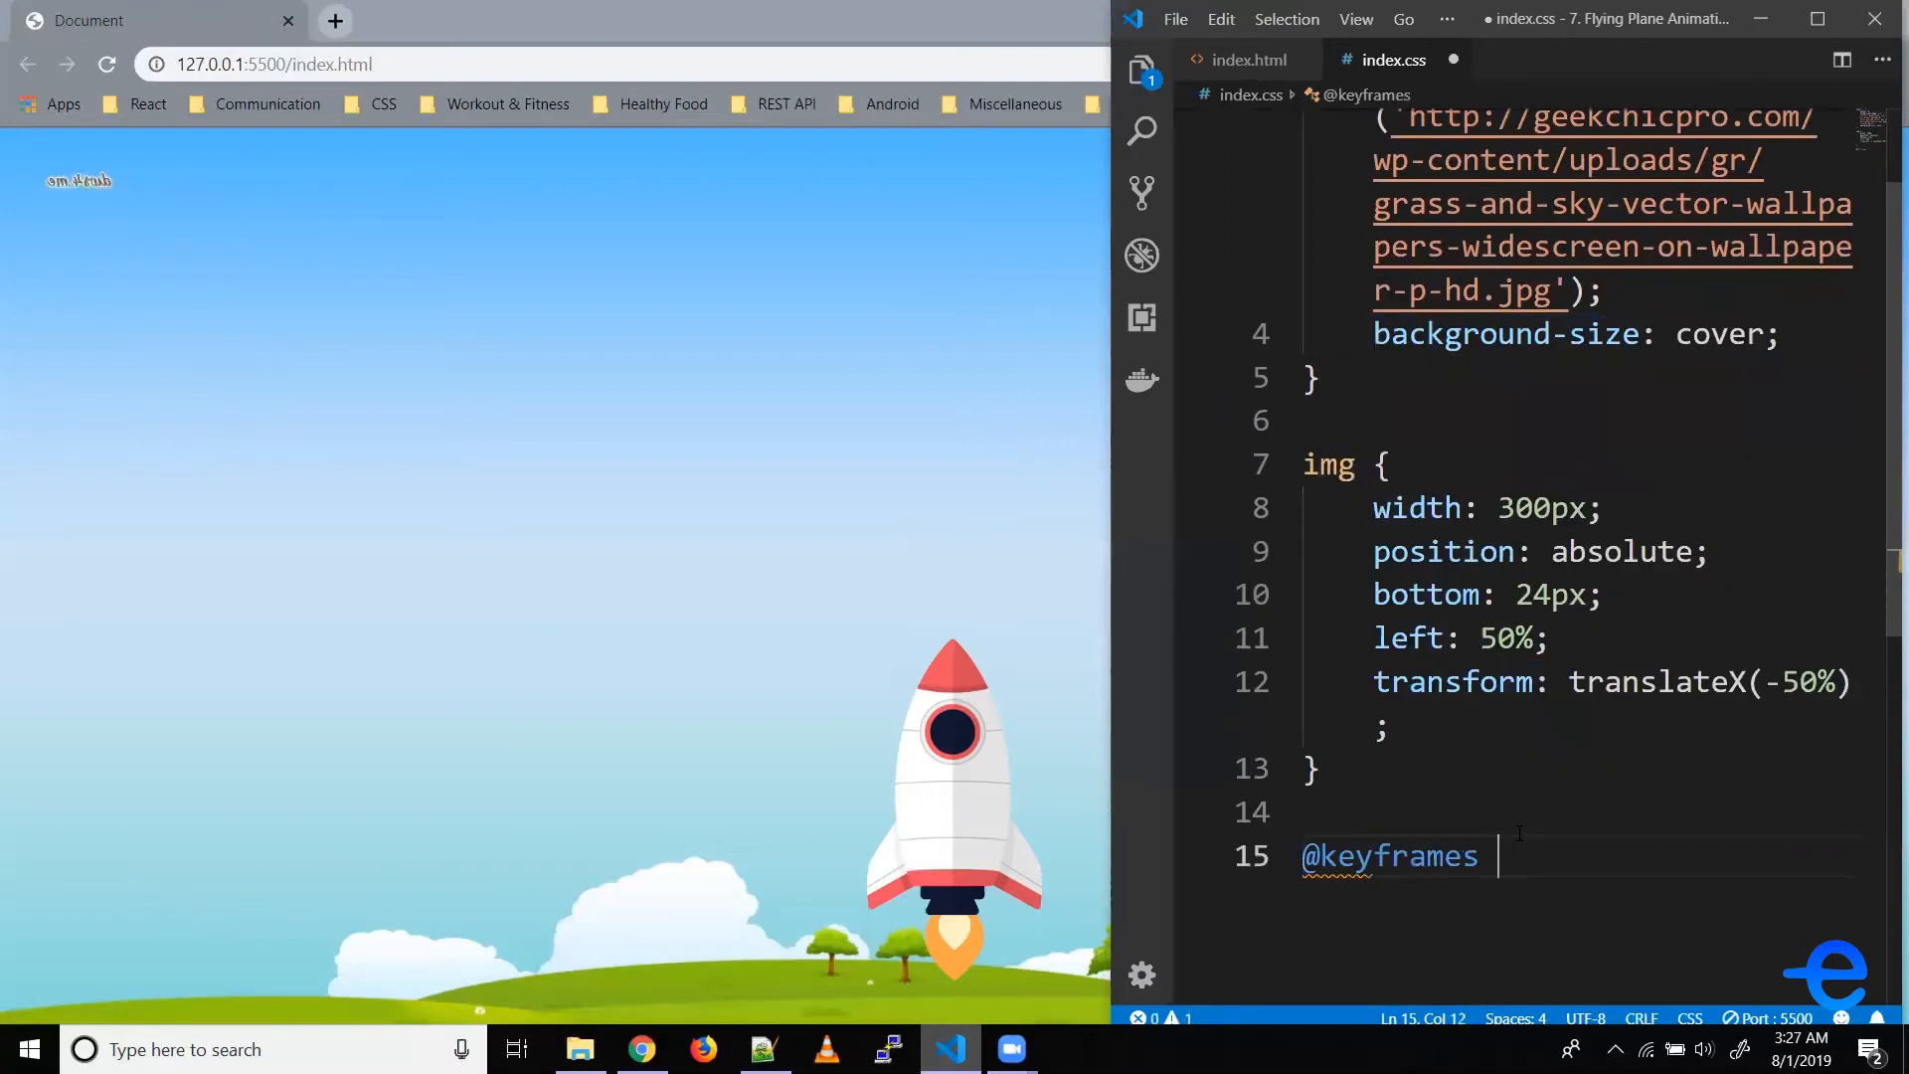
pyautogui.write('fly {')
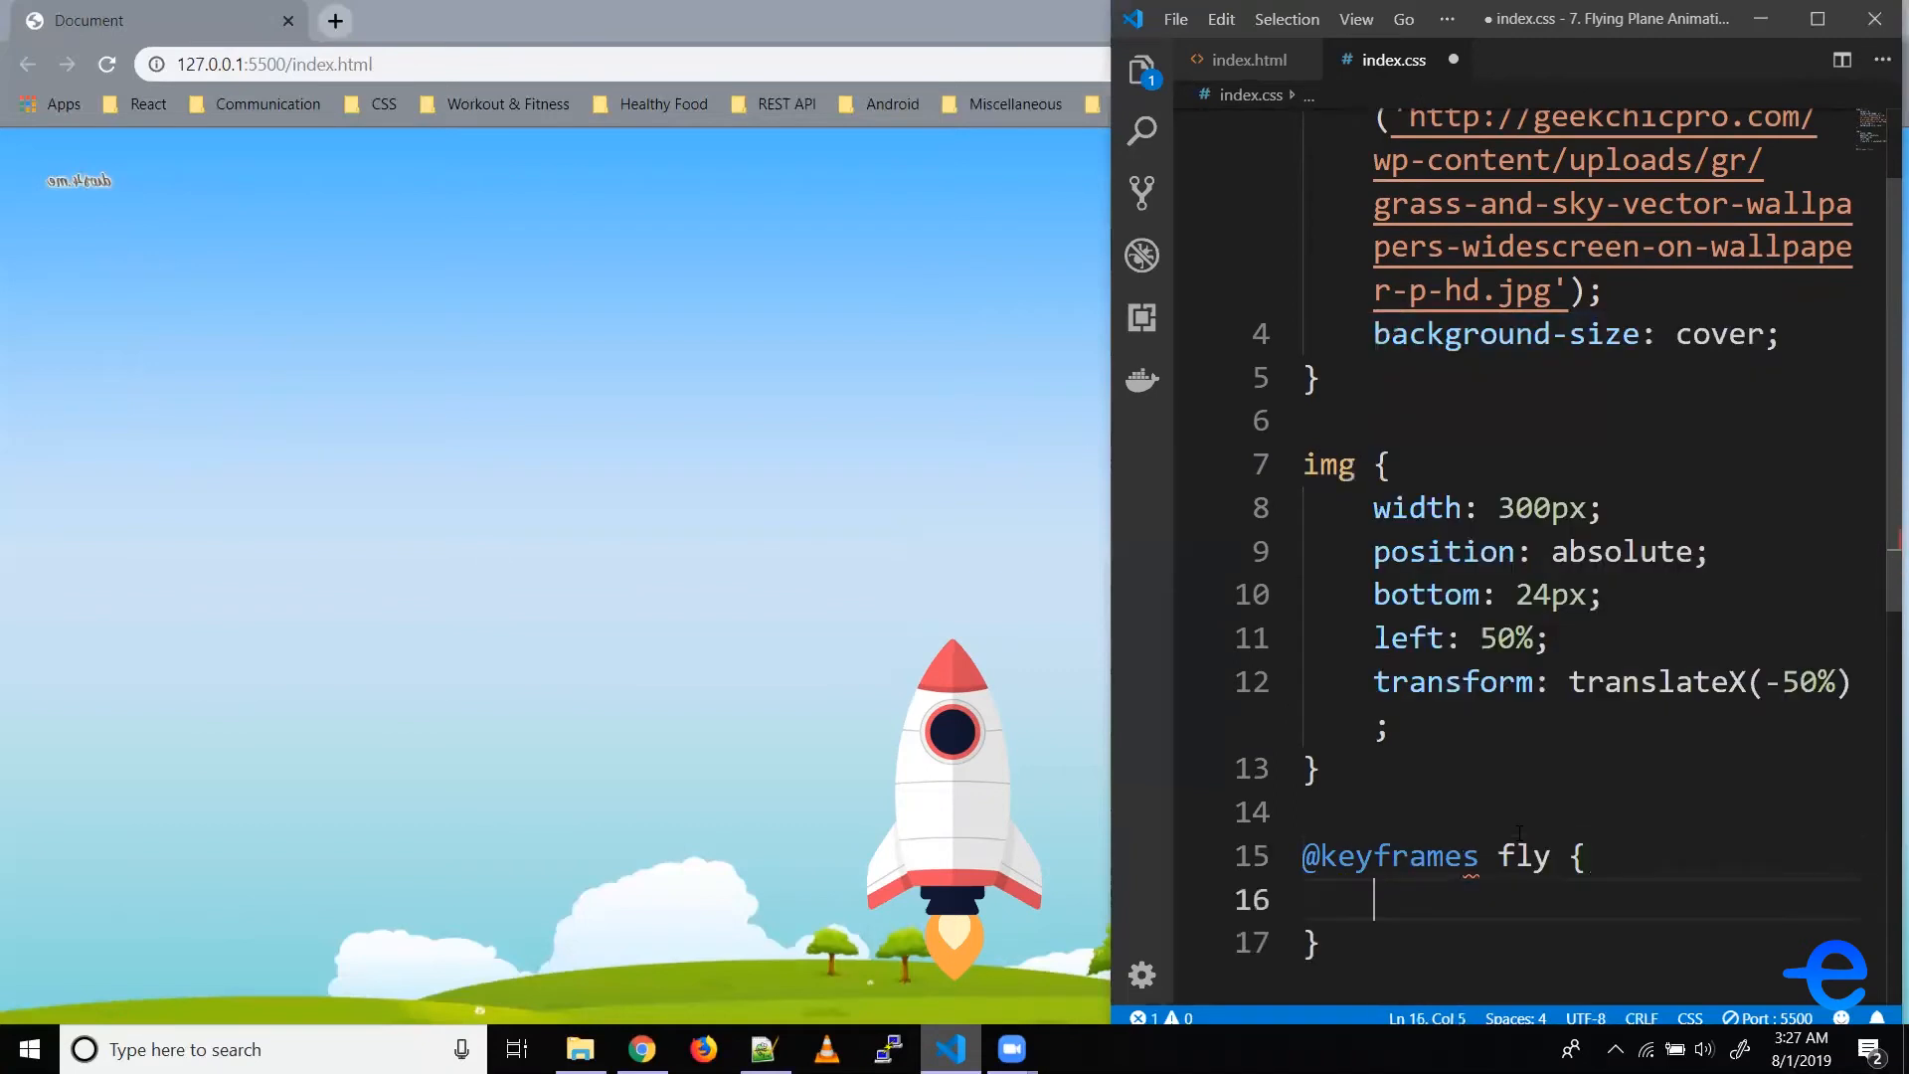
pyautogui.write('0')
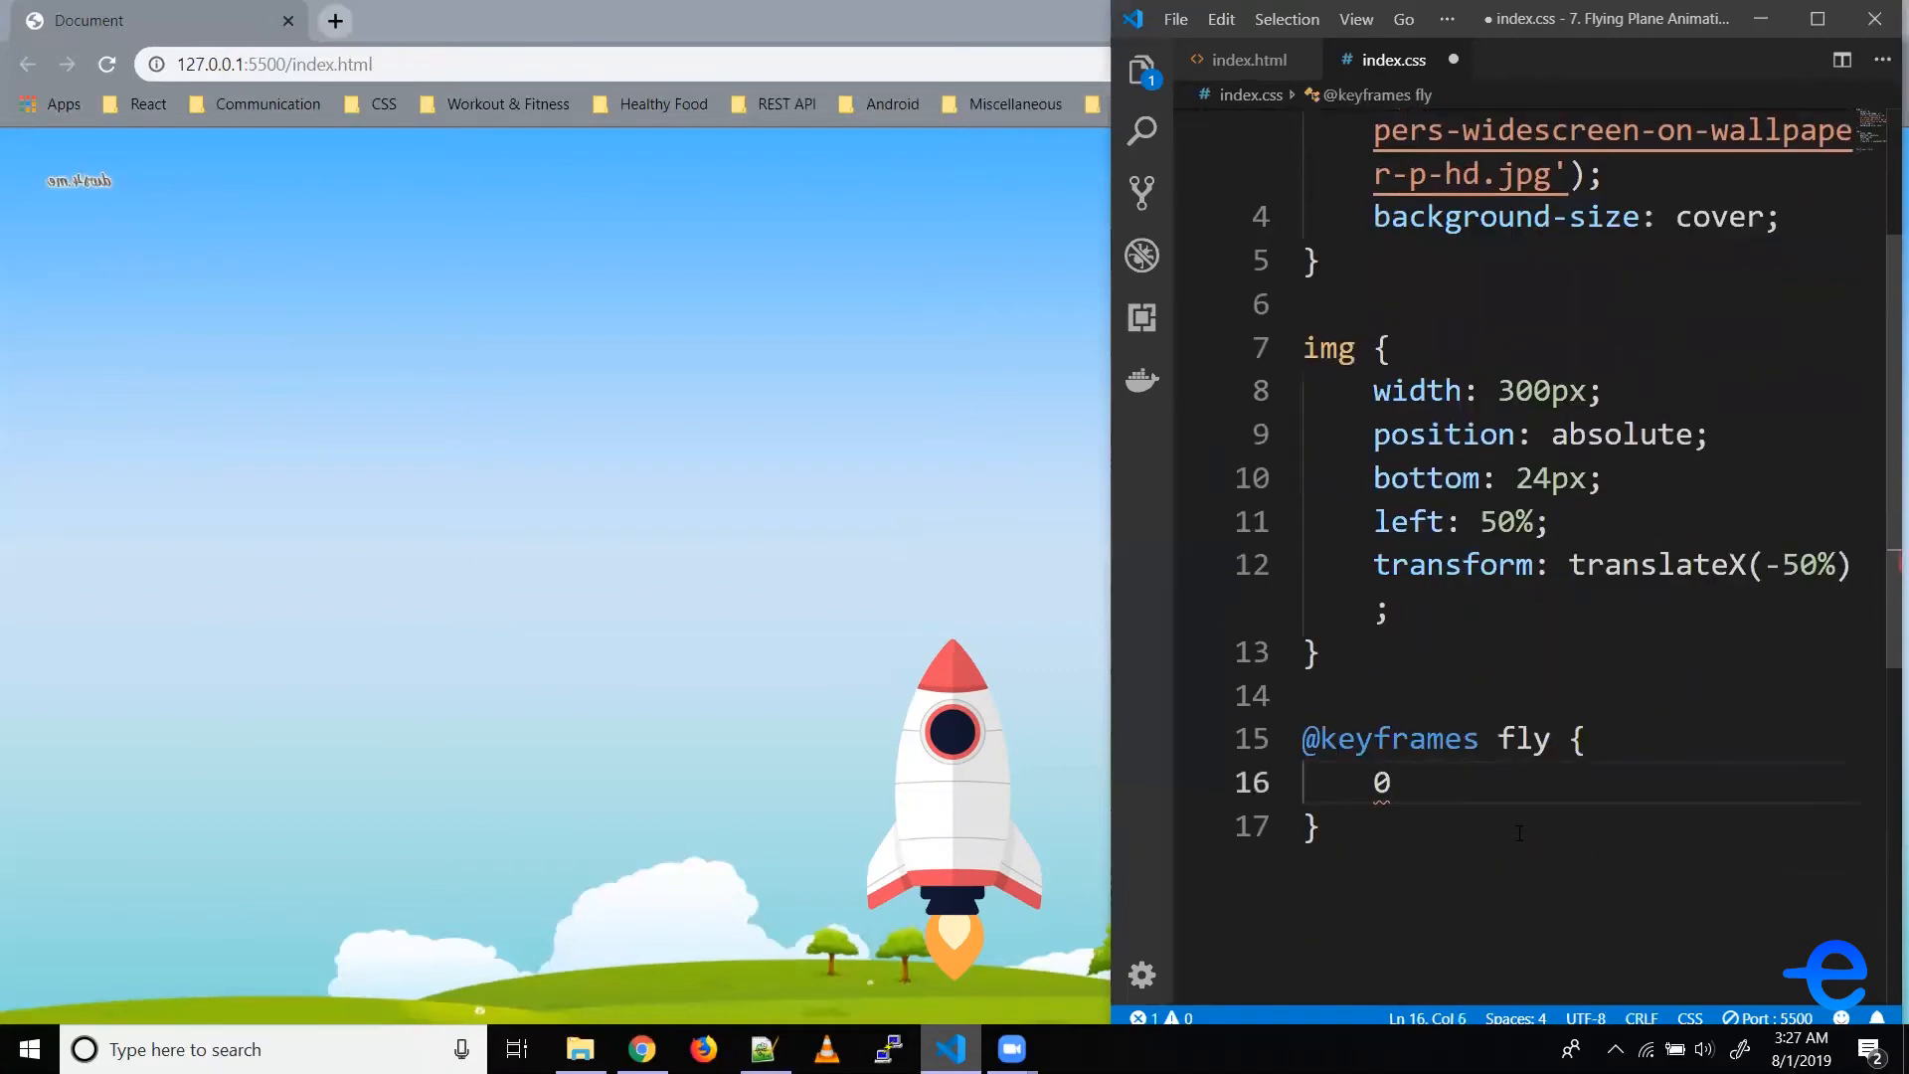
pyautogui.write('transform:')
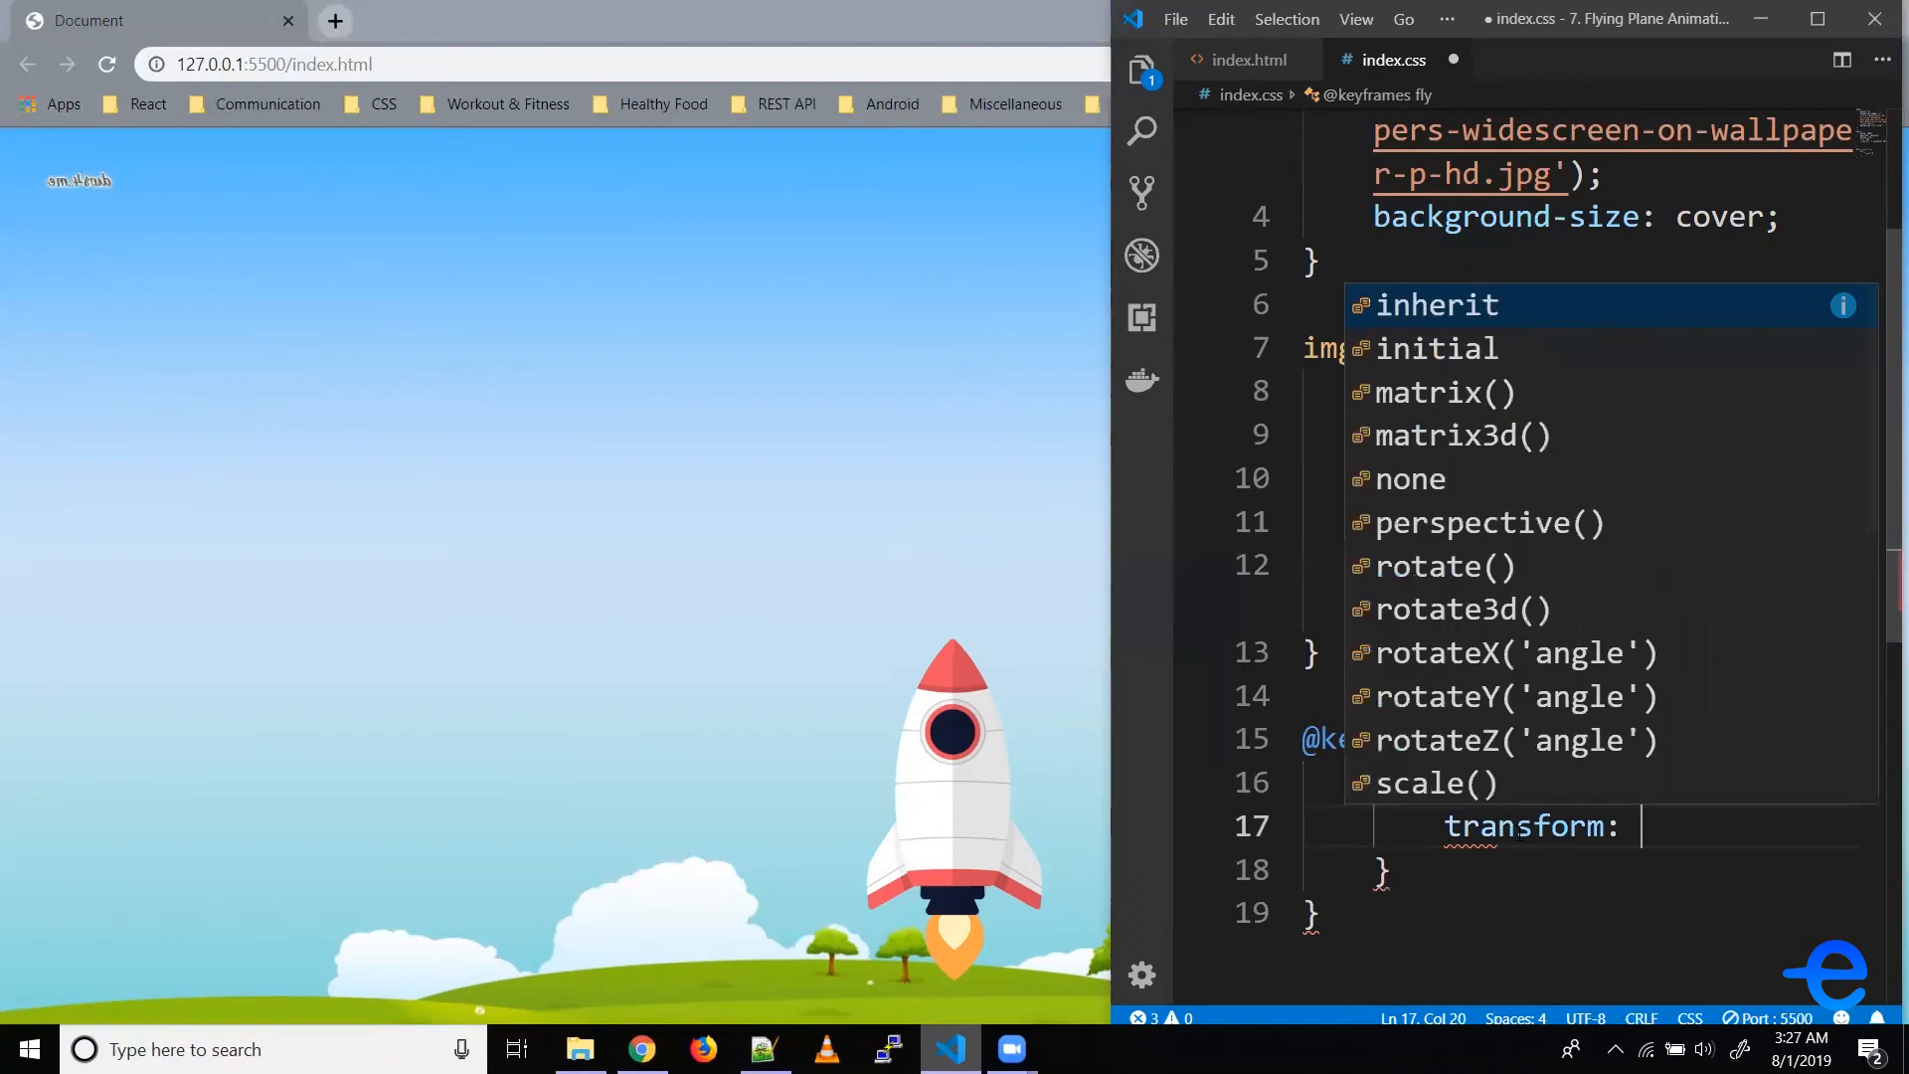
pyautogui.write('t')
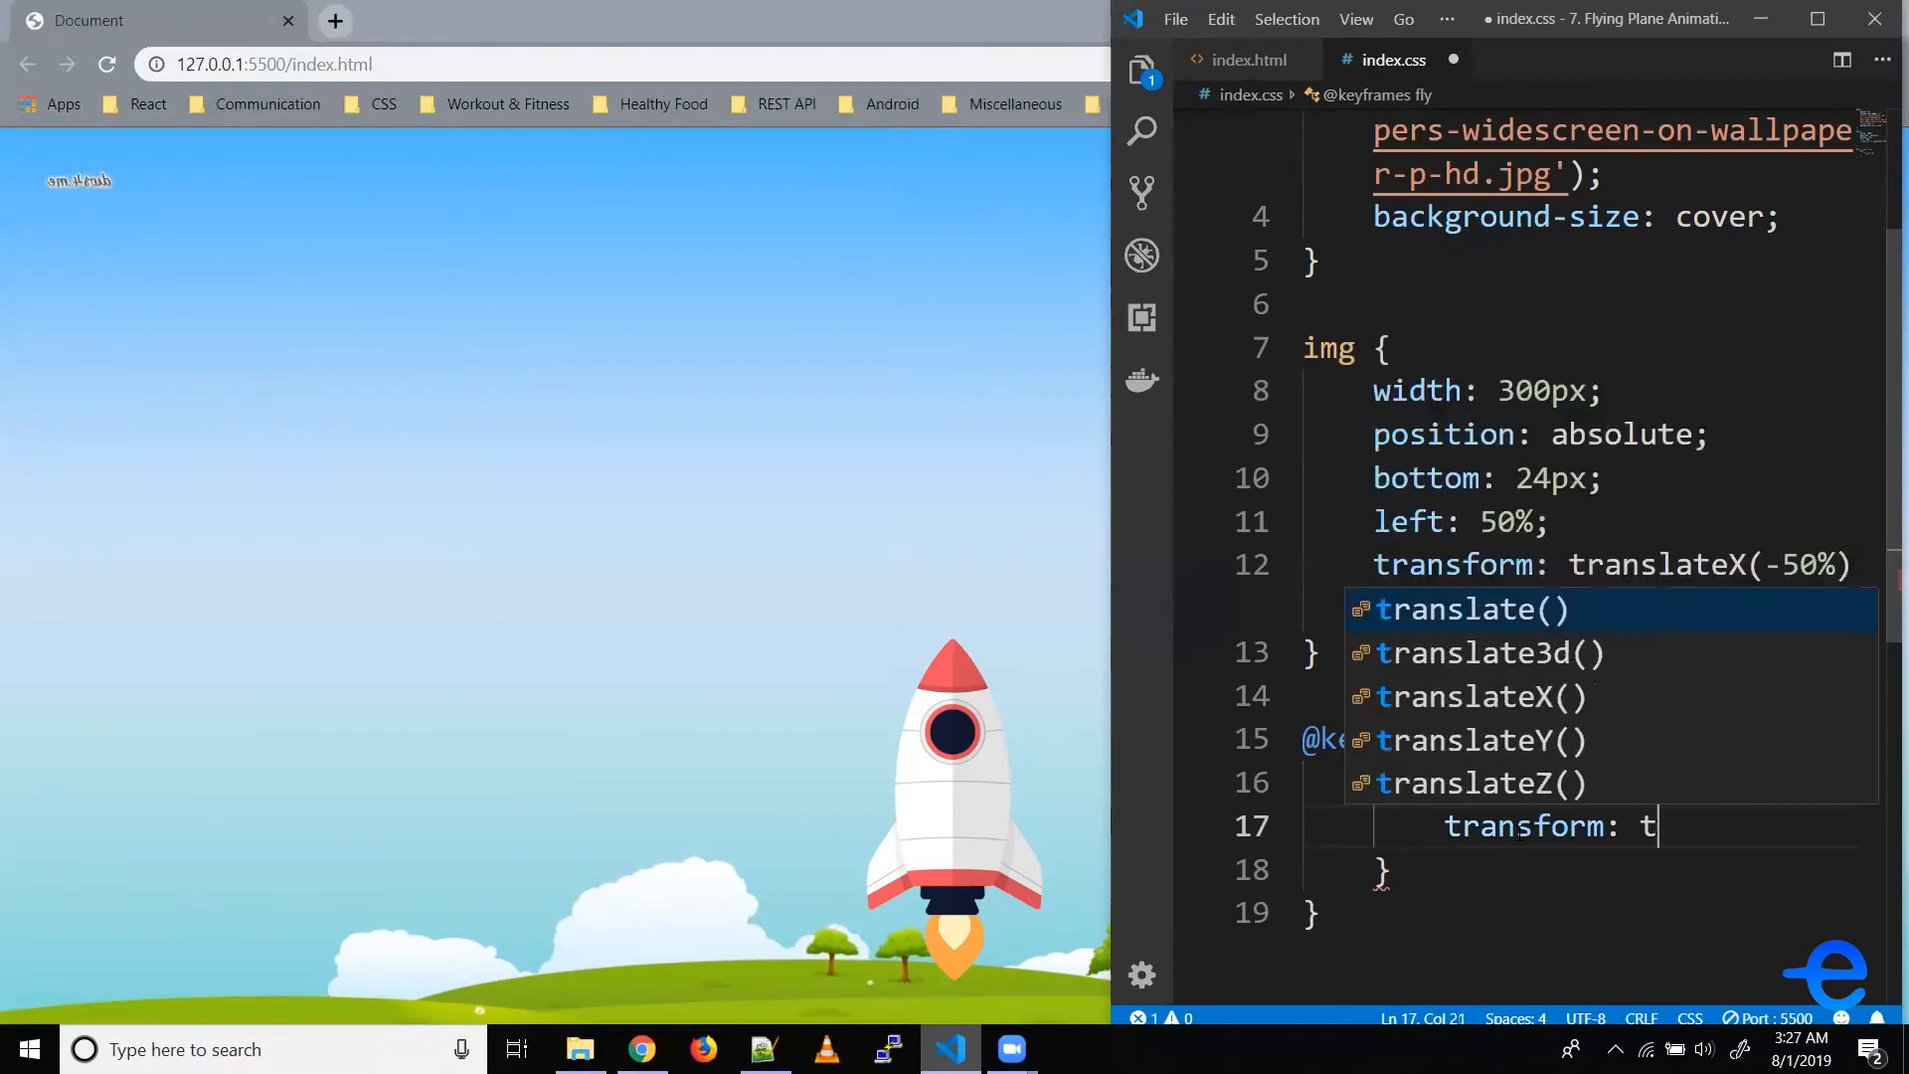
pyautogui.press('Tab')
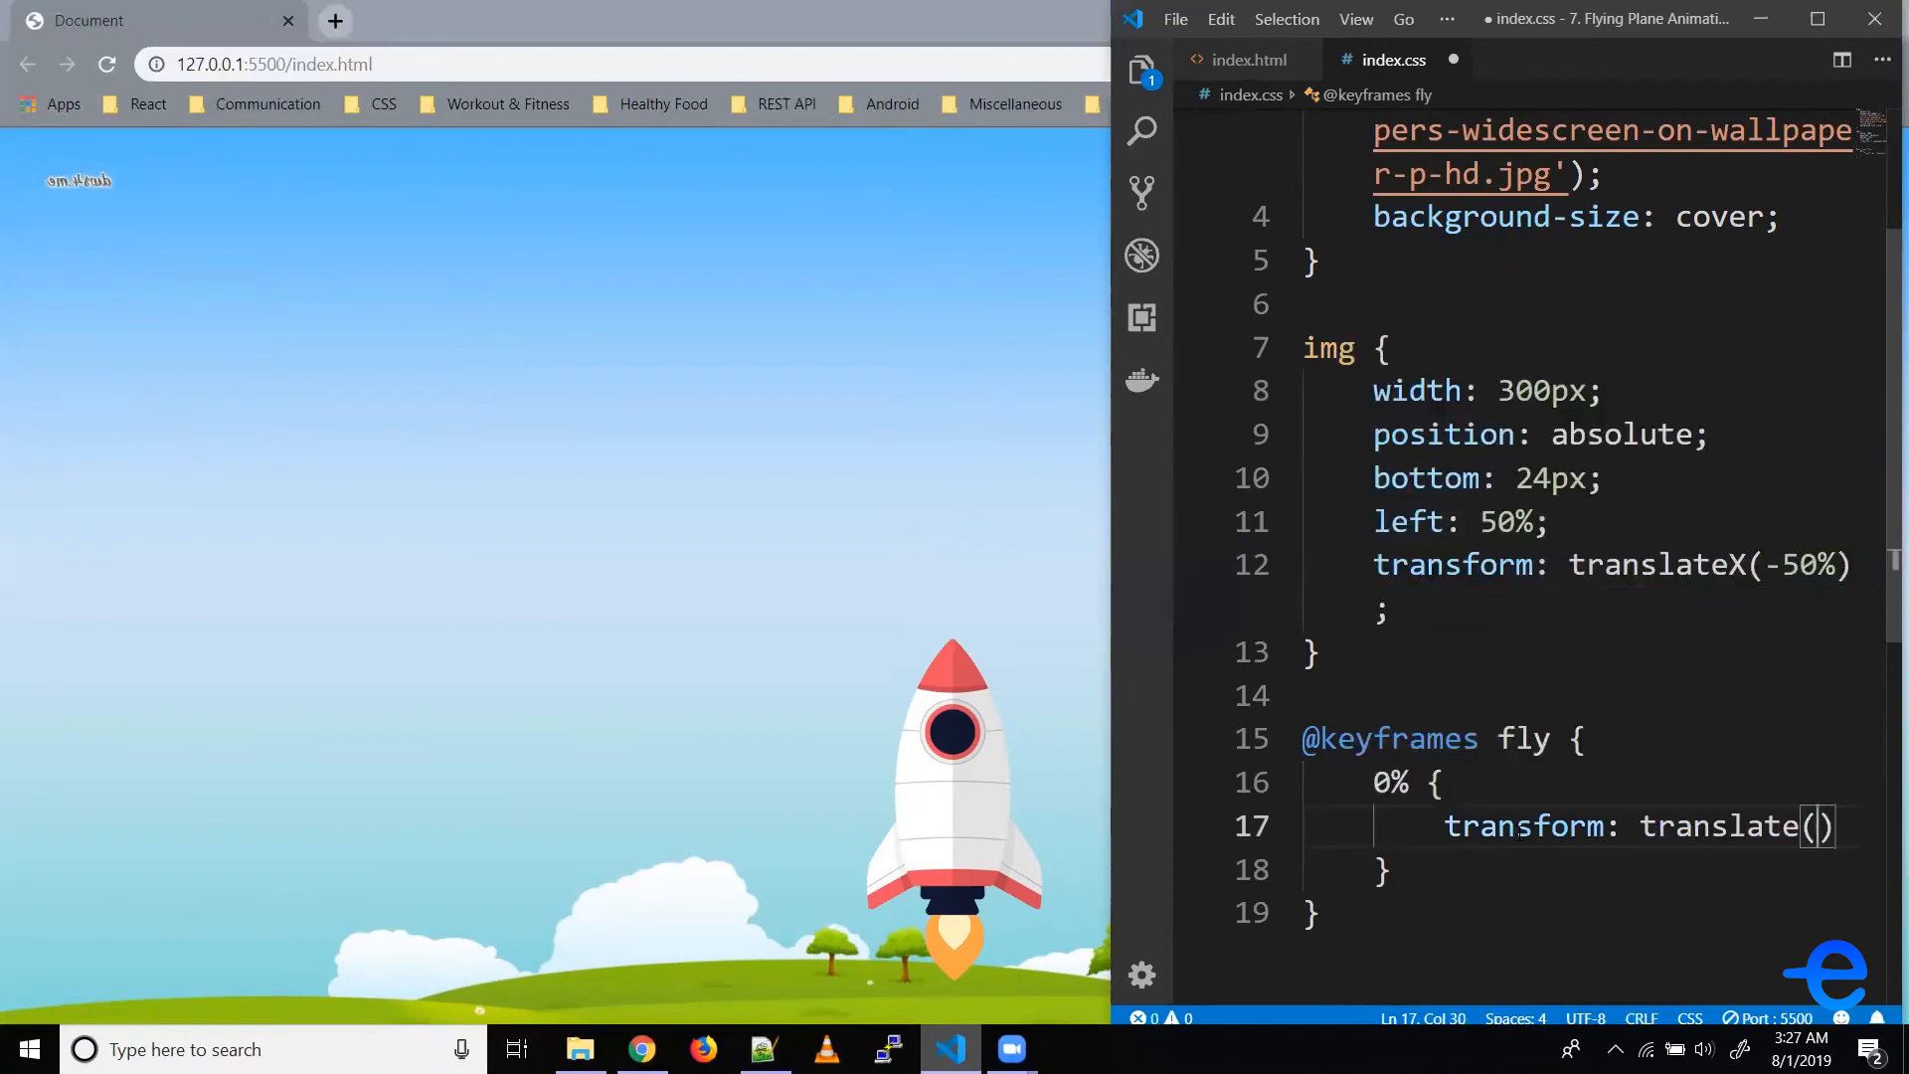
pyautogui.write('-50%')
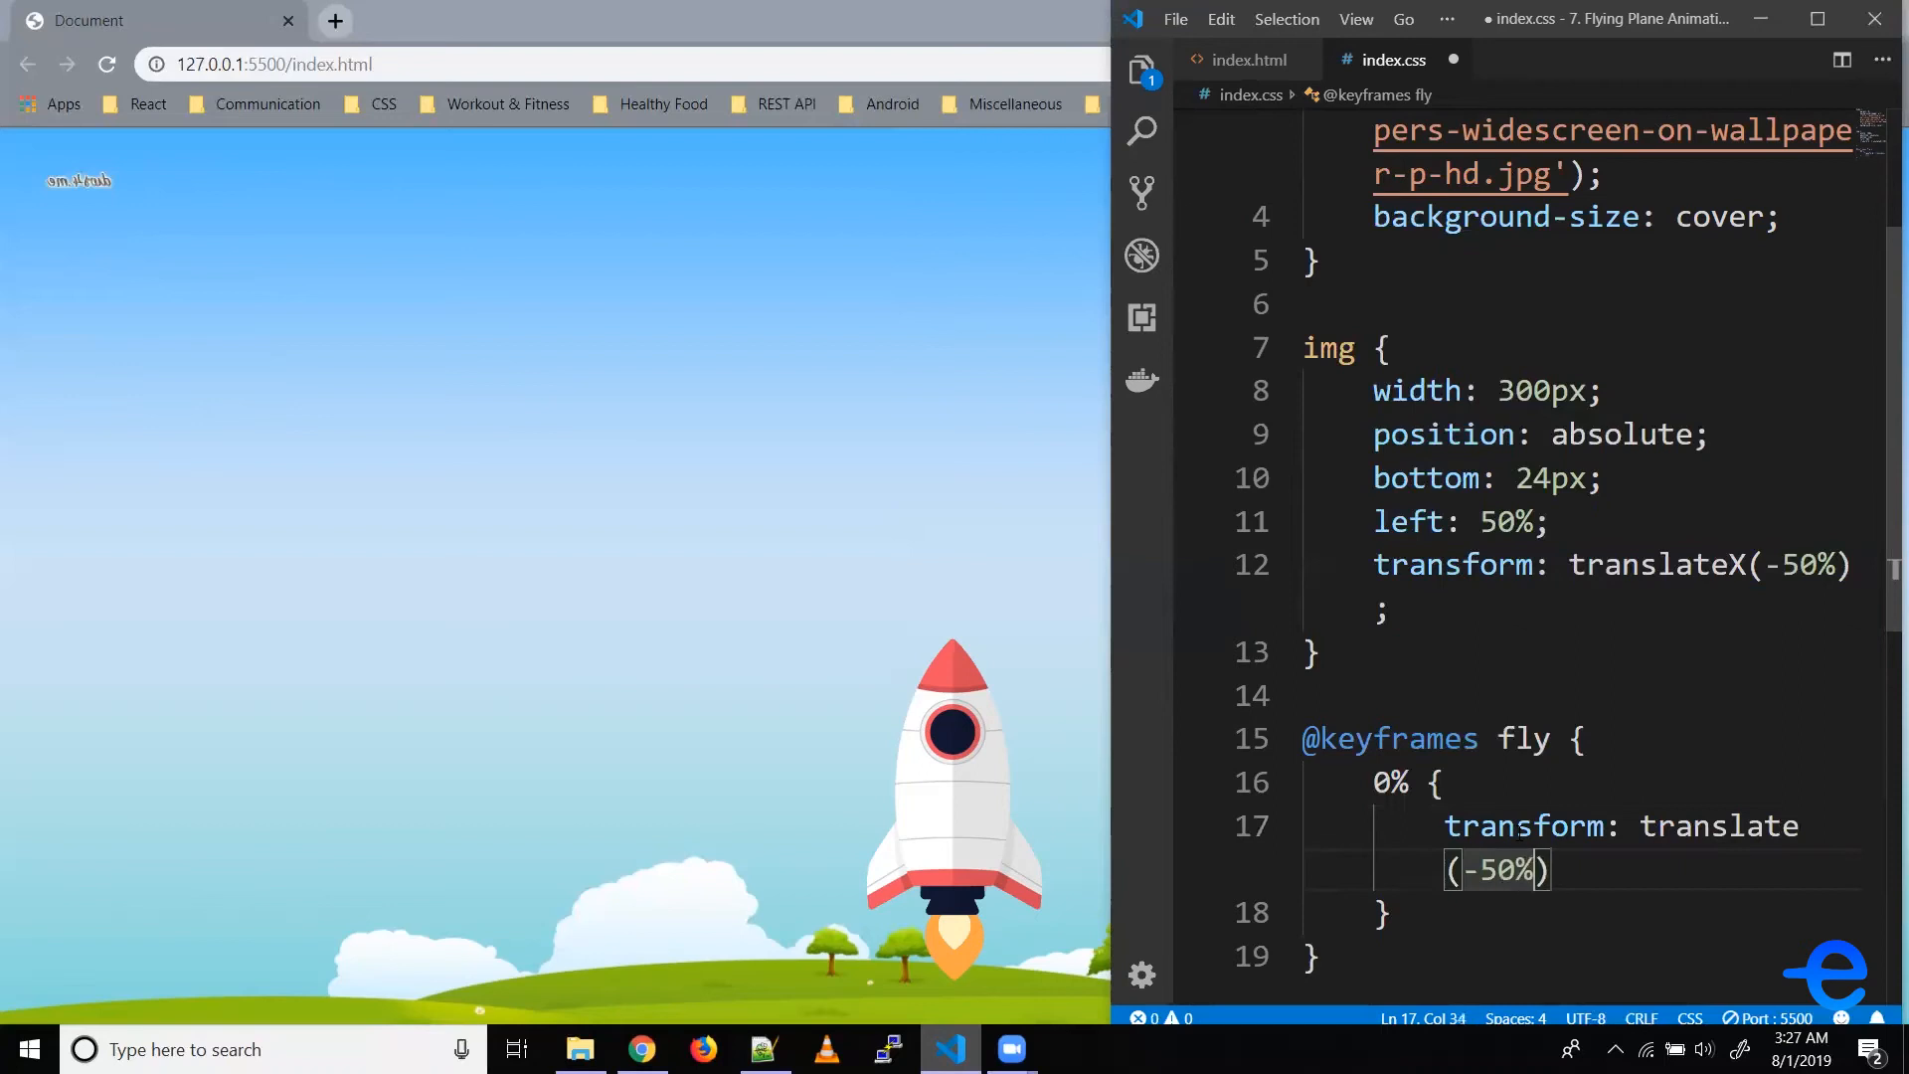
pyautogui.write(', 0')
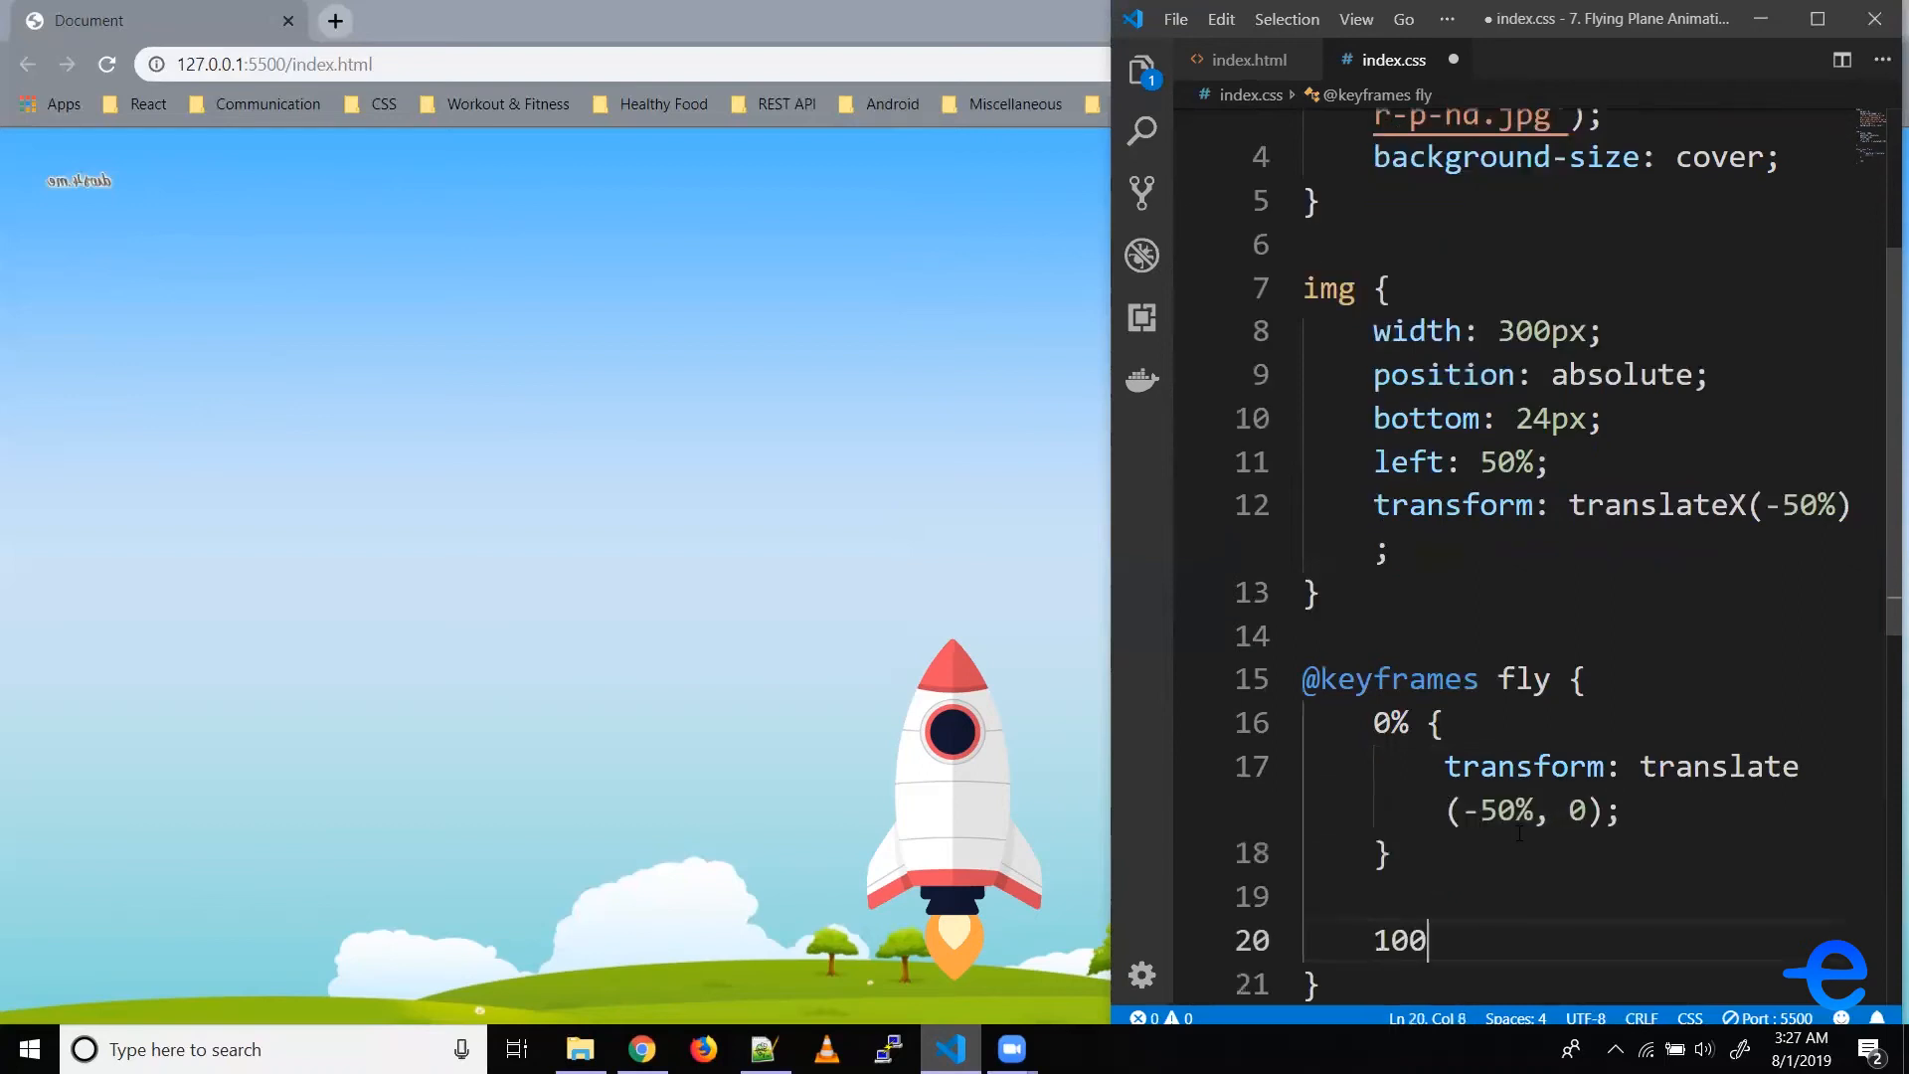
# - Add the 100% frame with transform: translate(-50%, 100vh) to finish the fly keyframes
pyautogui.write('% {')
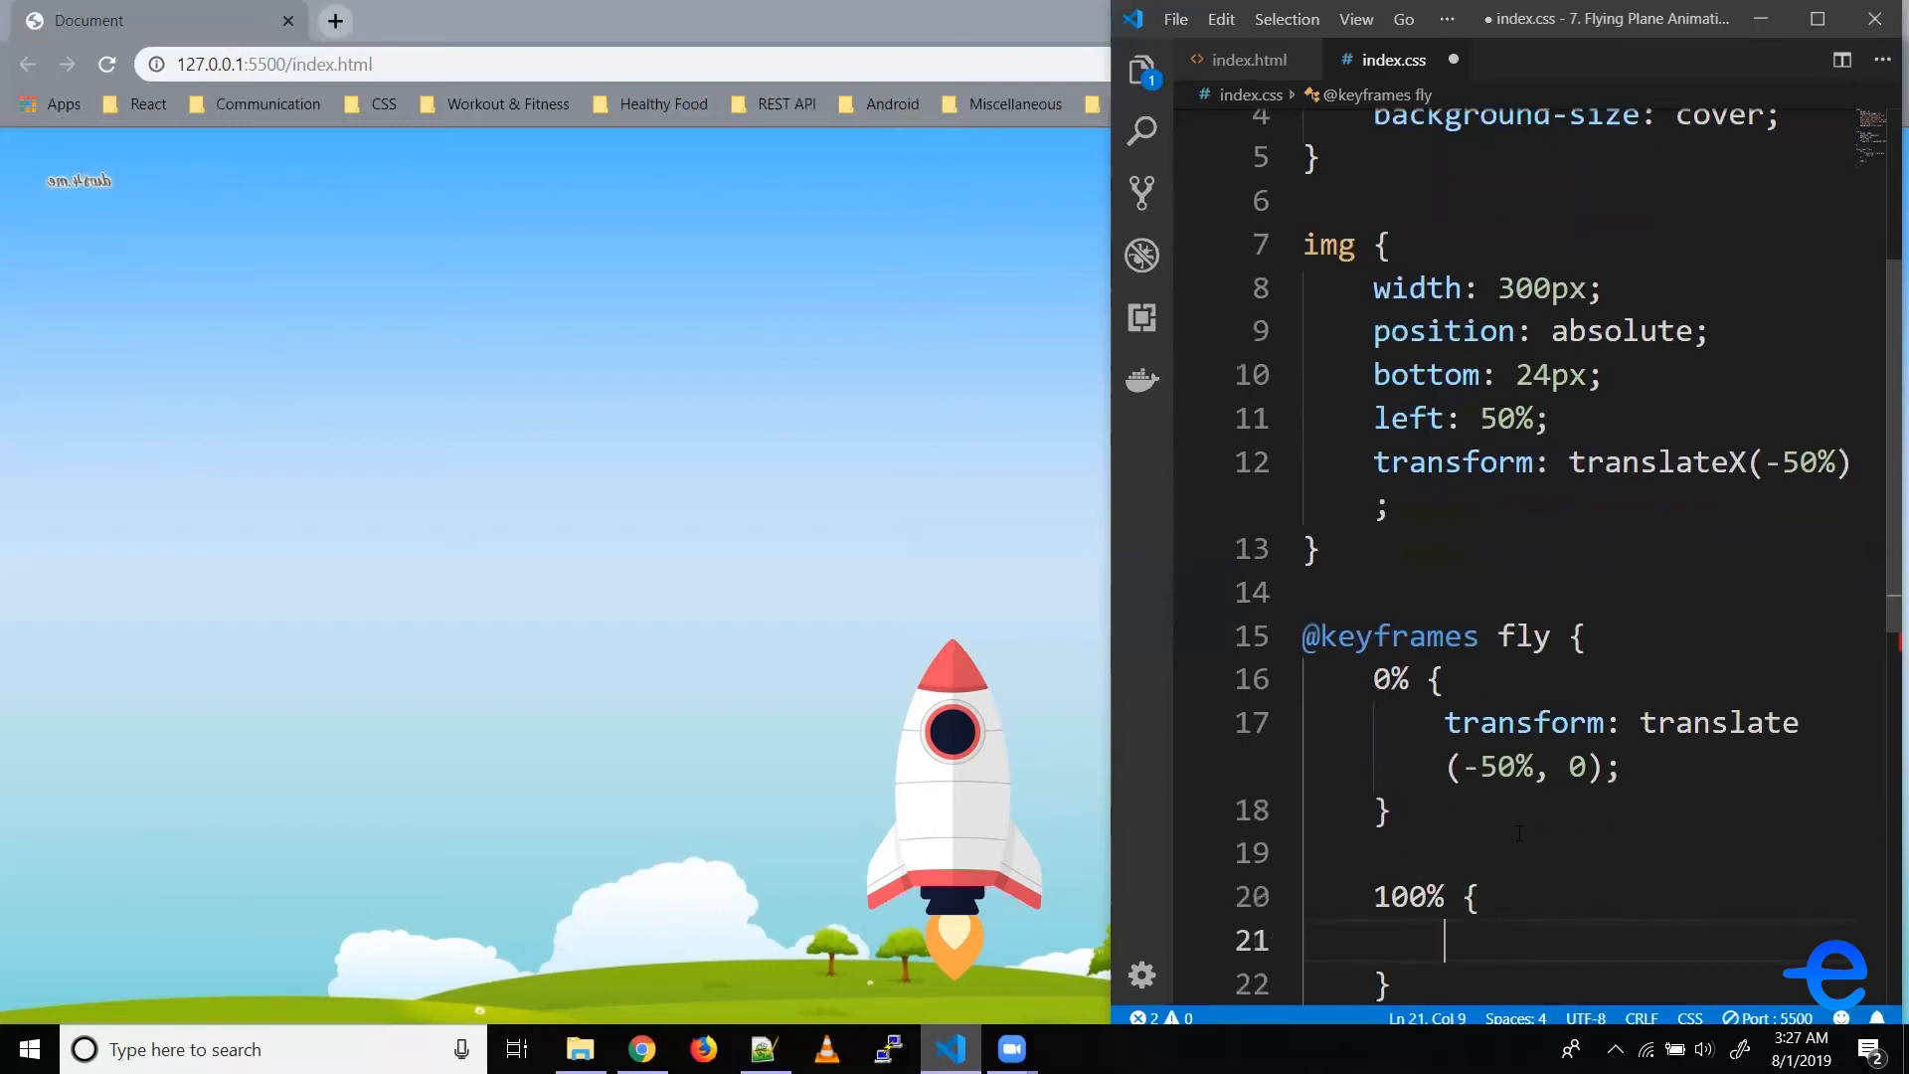
pyautogui.write('transform:')
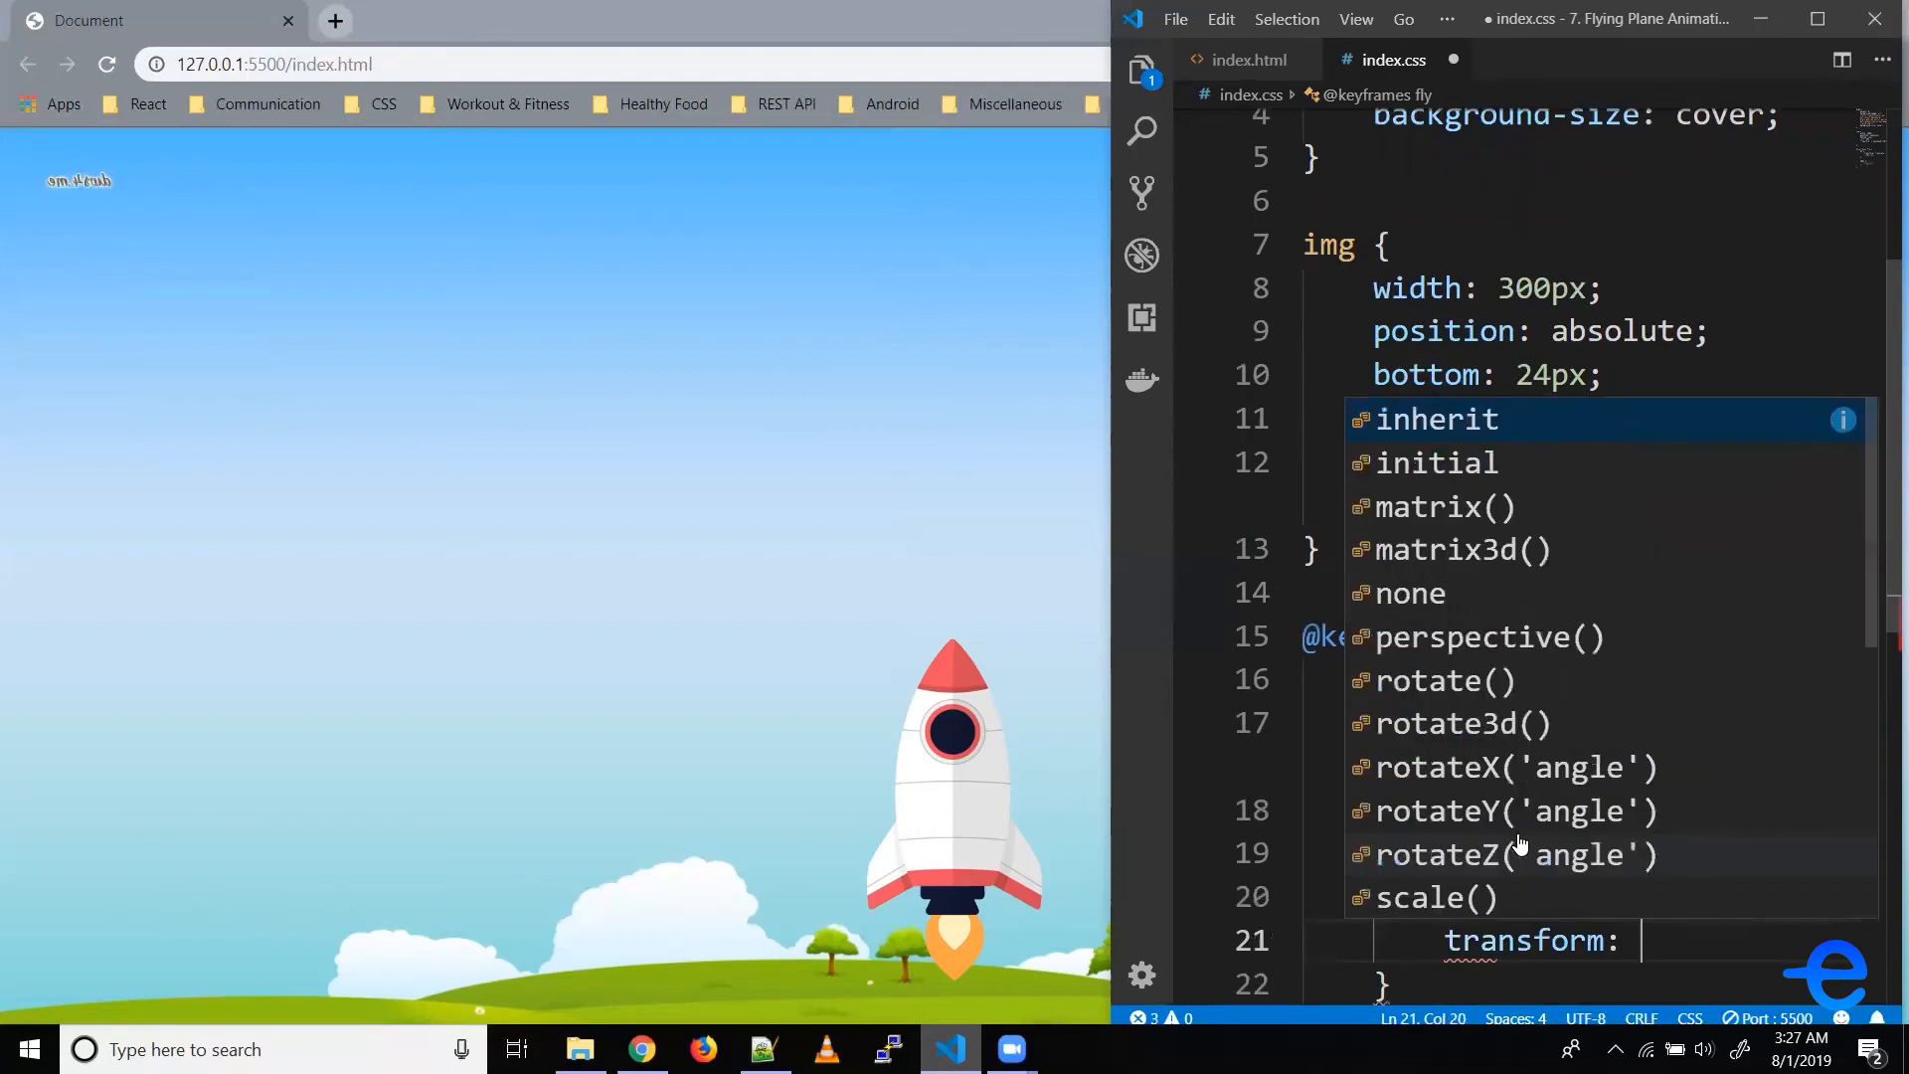
pyautogui.write('translate(-50%,')
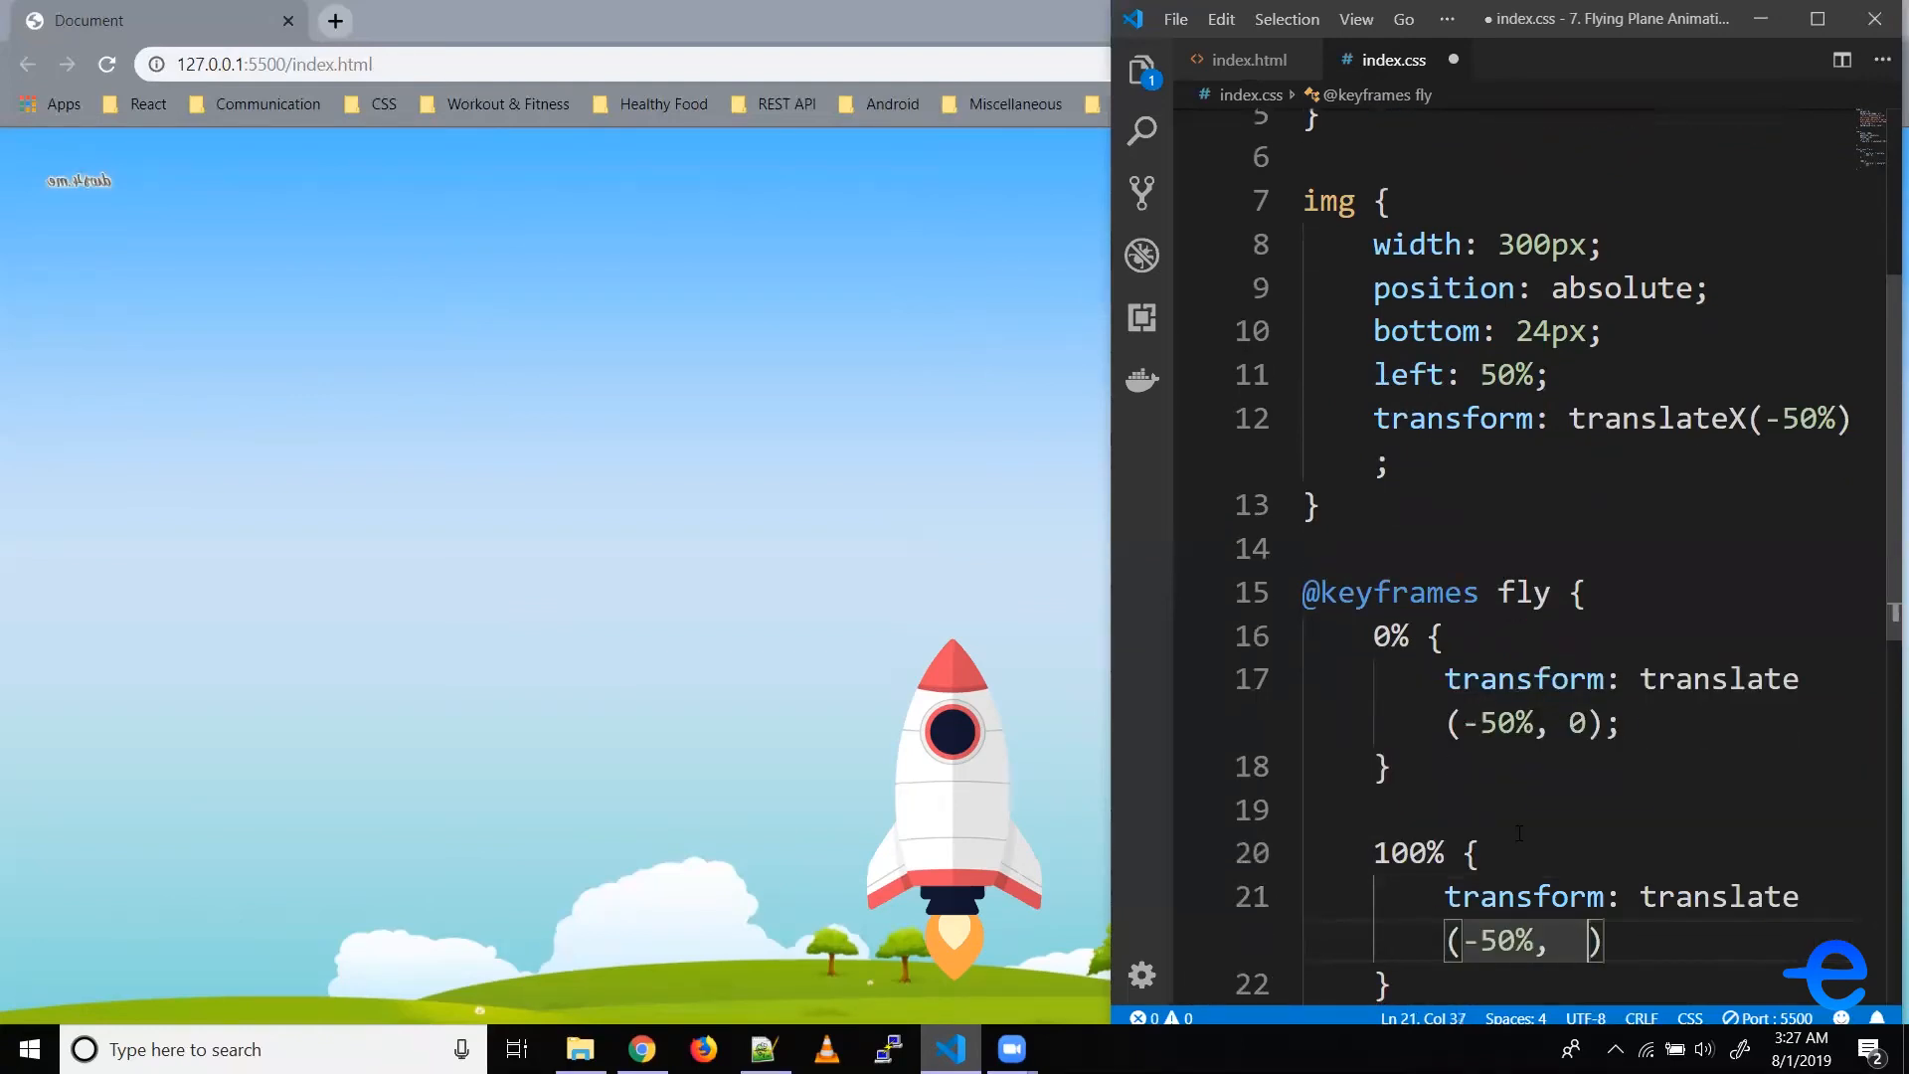
pyautogui.moveTo(1372, 418); pyautogui.dragTo(1384, 464)
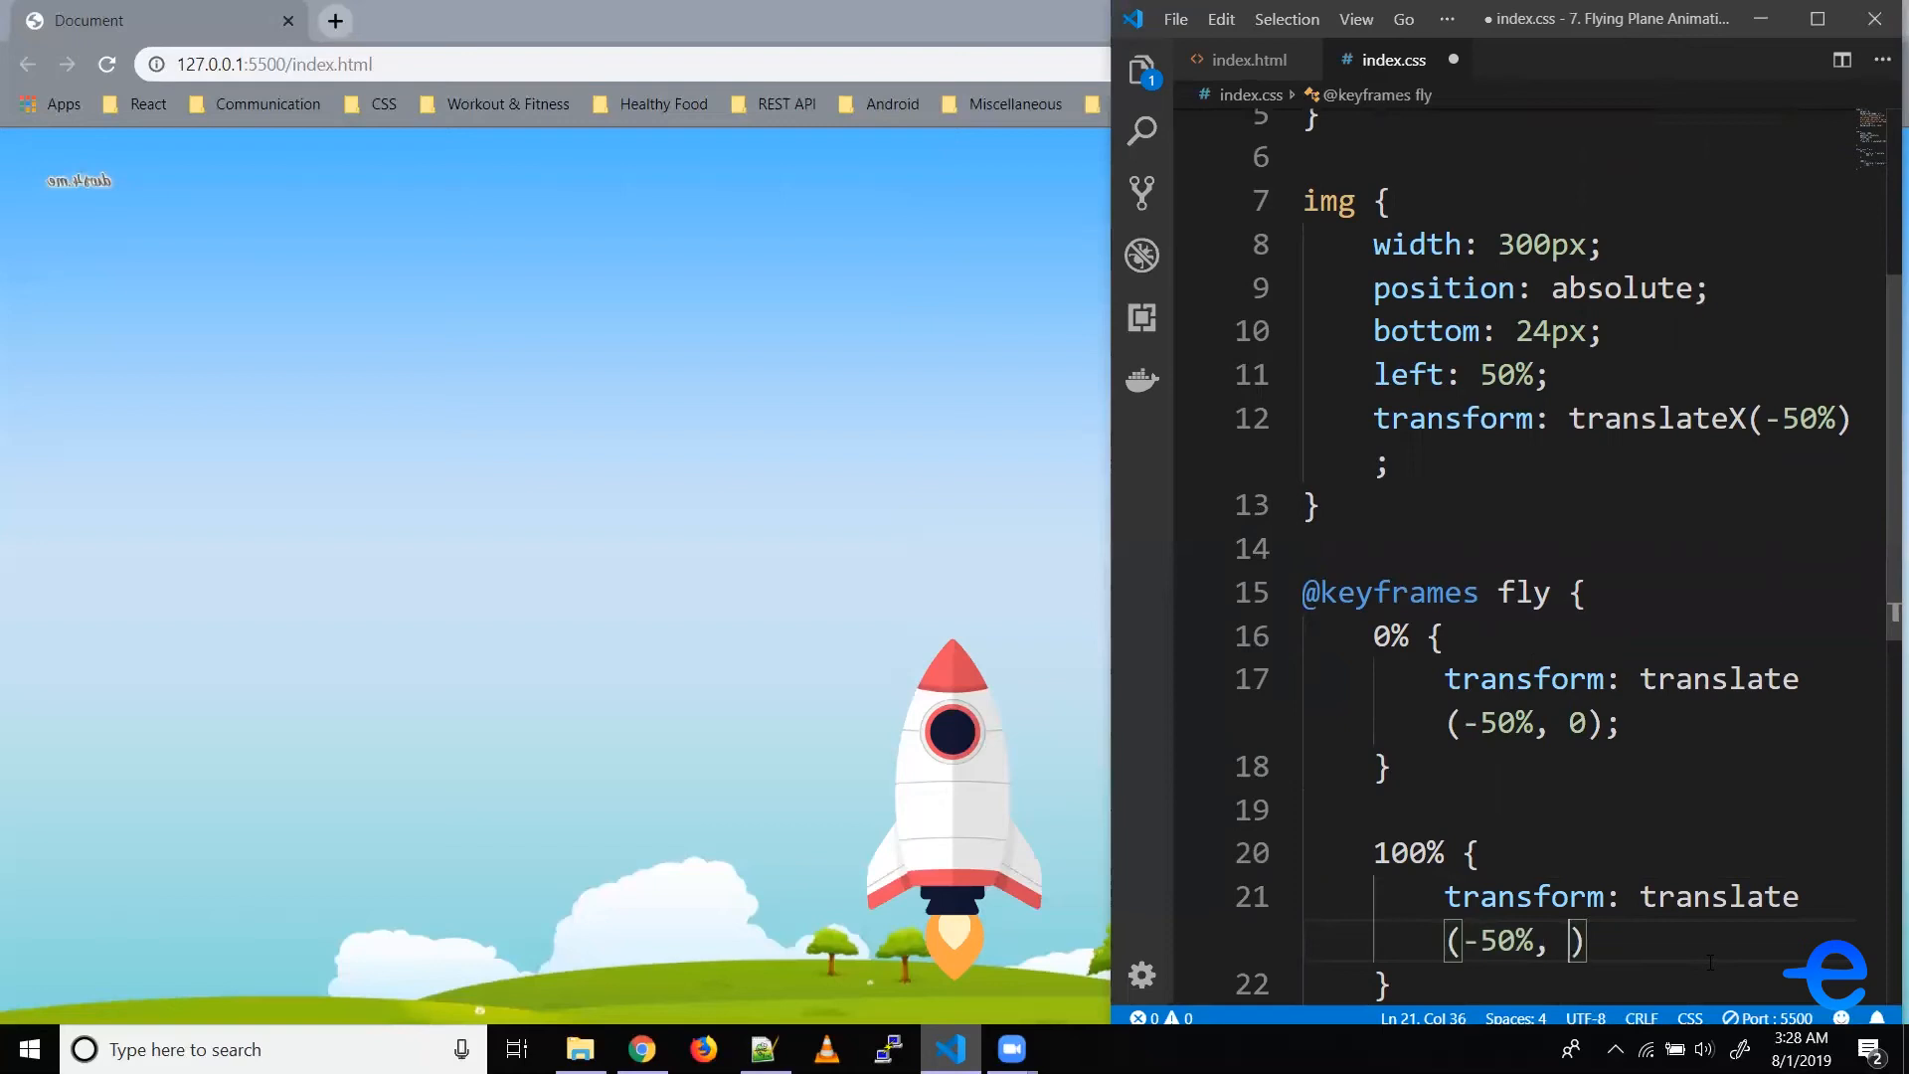
pyautogui.write('100')
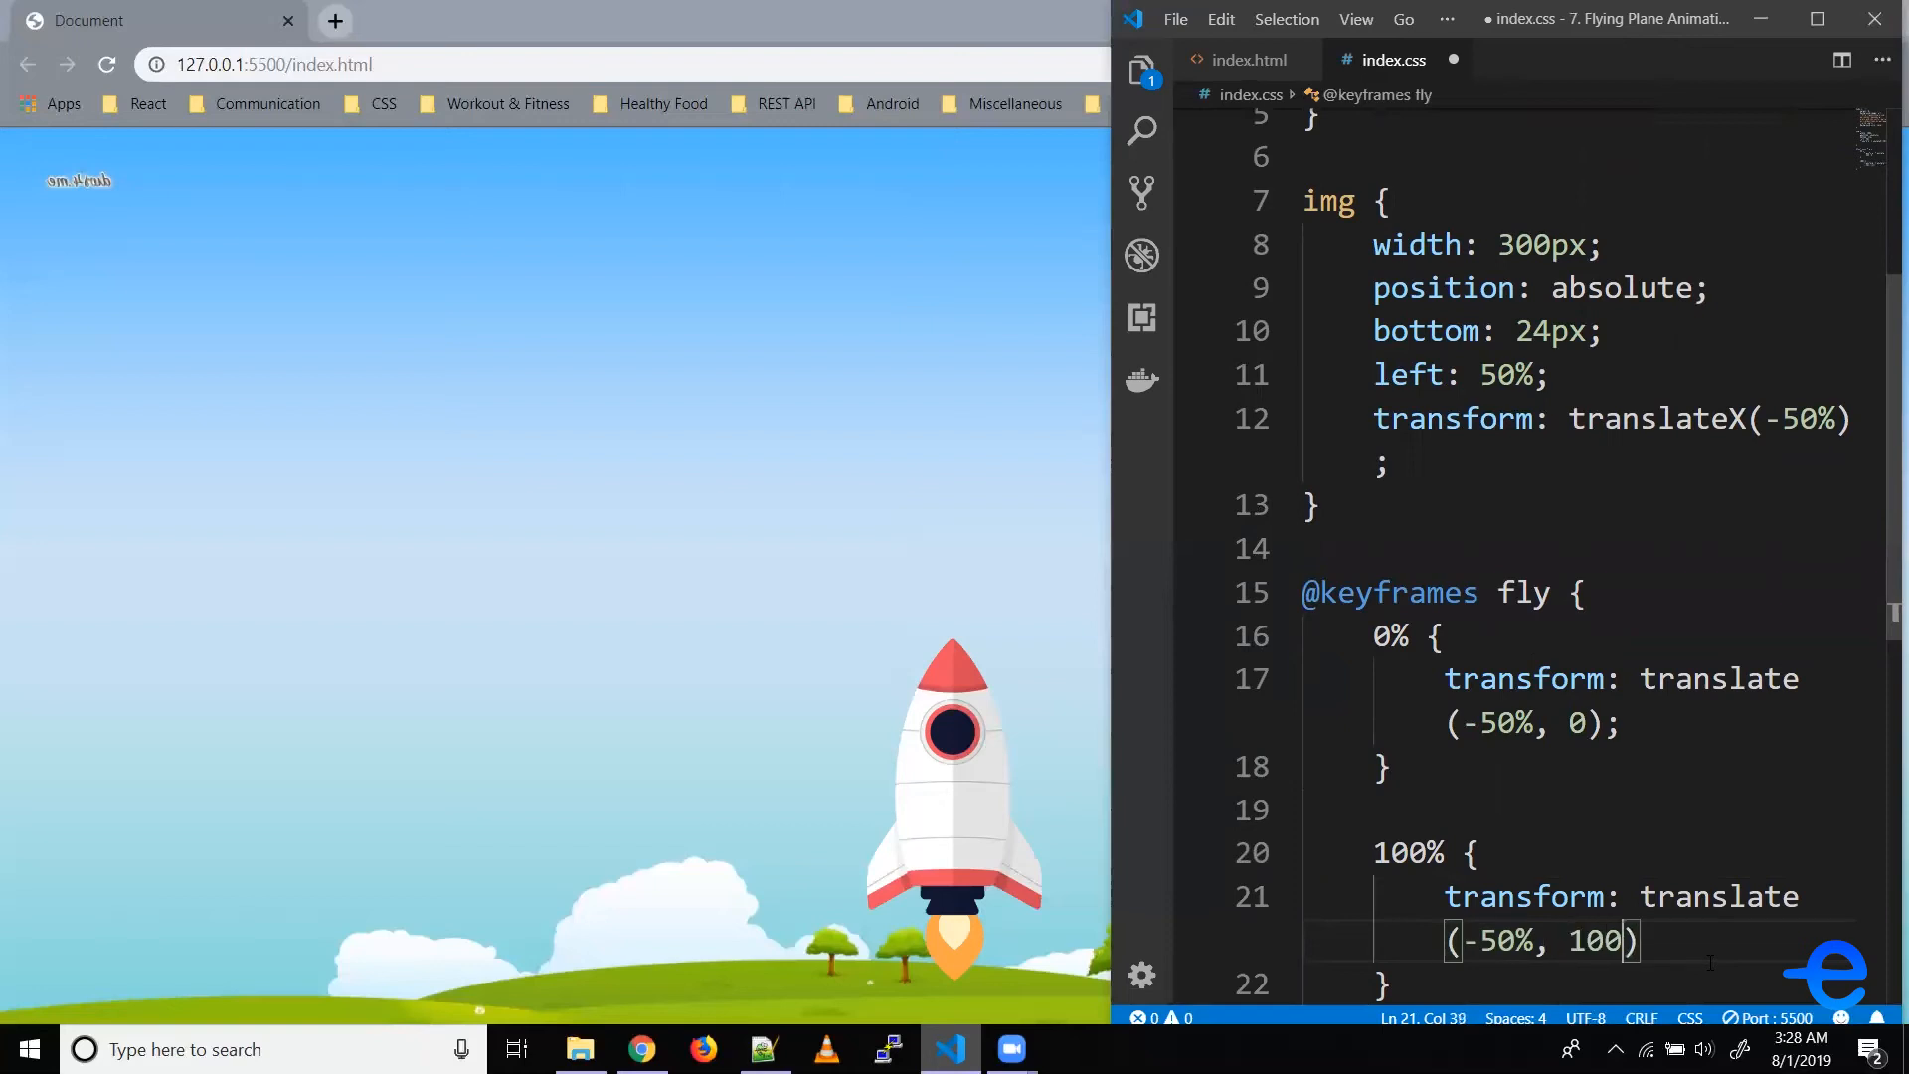
pyautogui.write('vh')
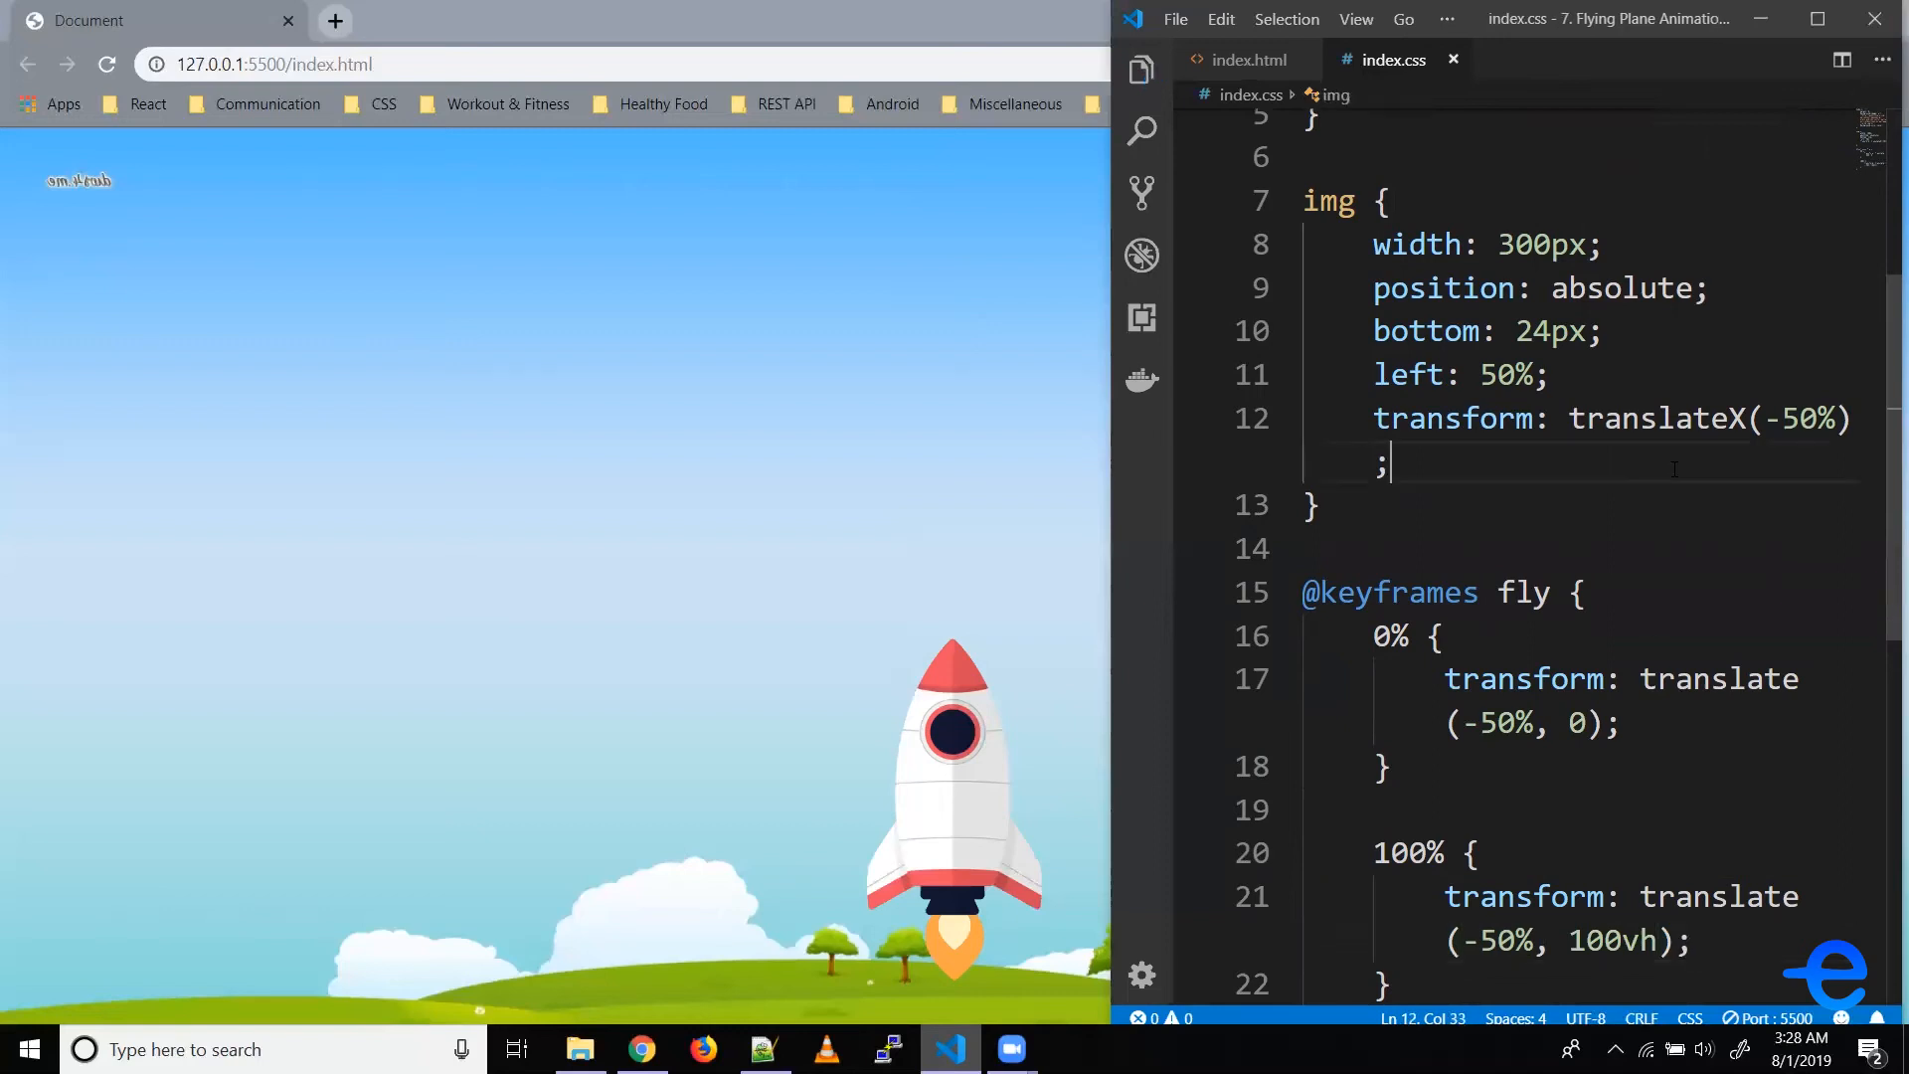
pyautogui.press('enter')
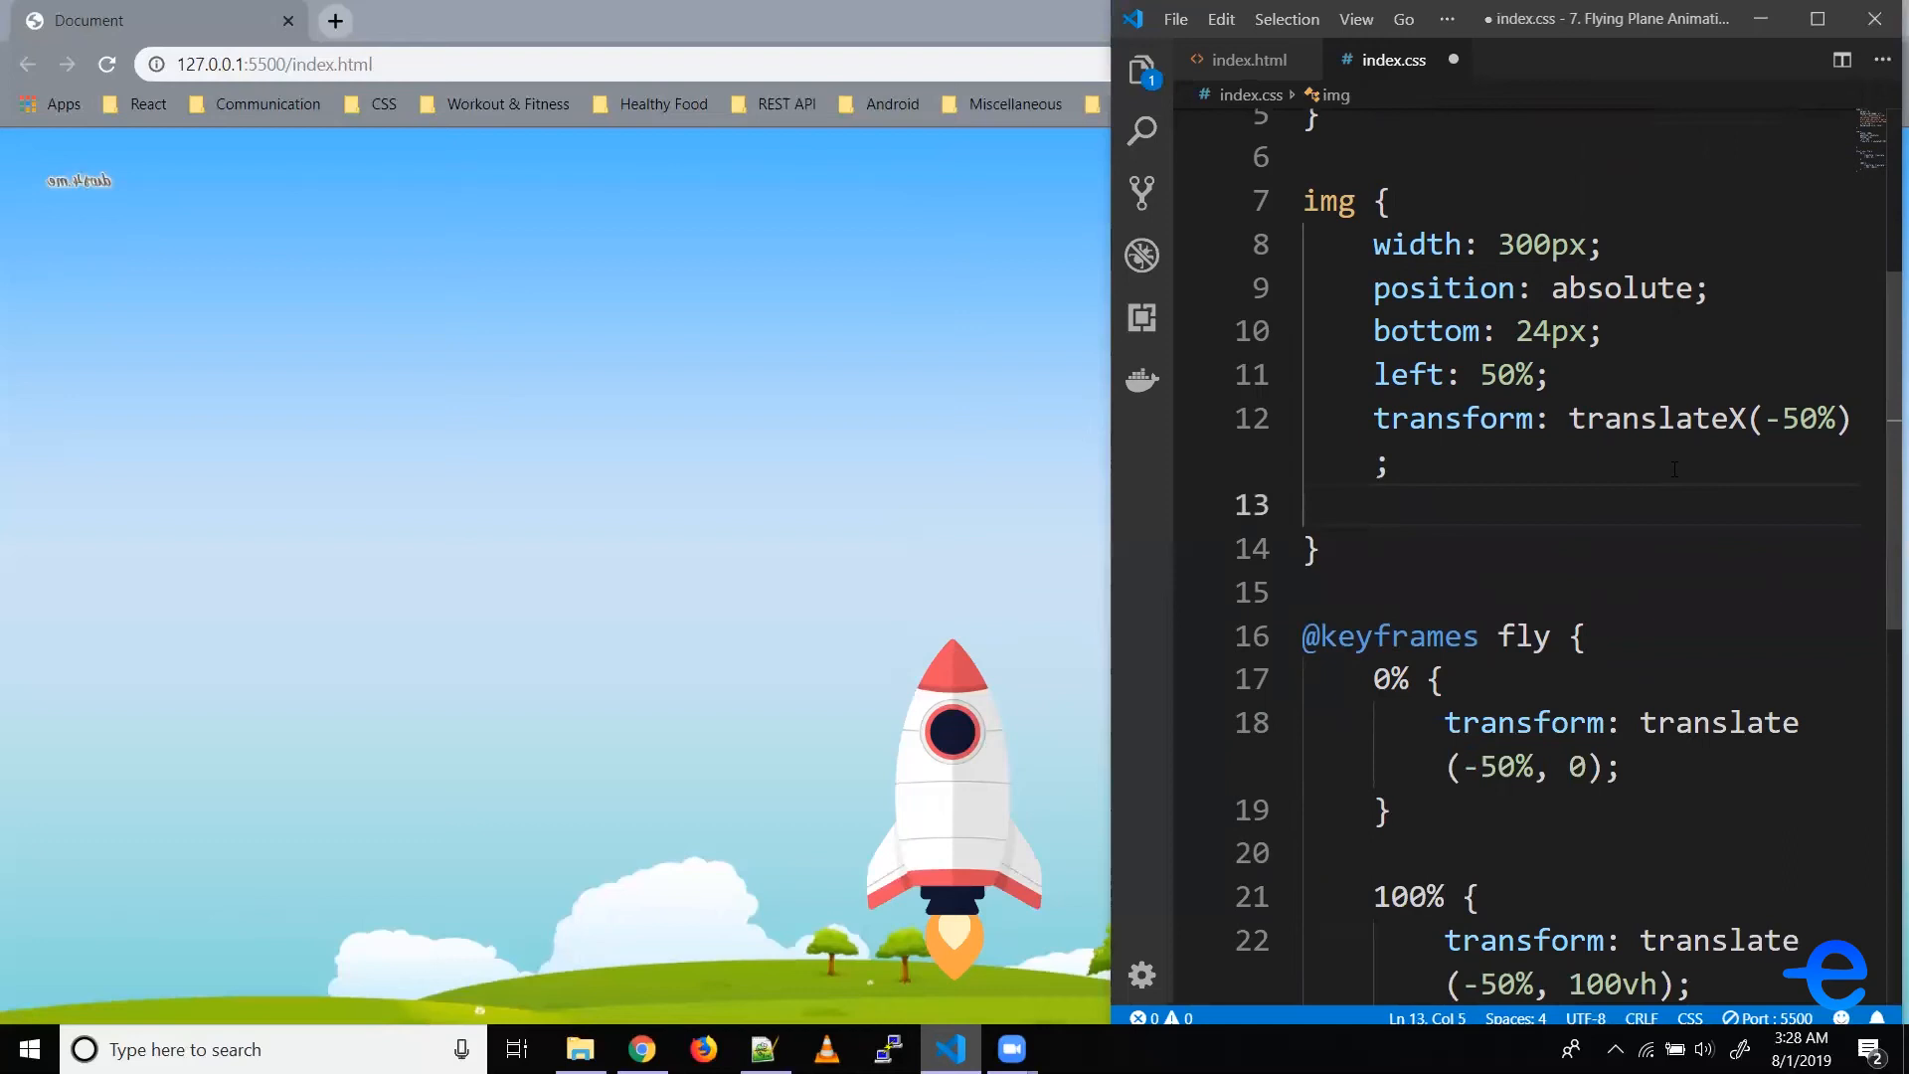
# - Apply animation: fly 5s ease-in to the img rule so the rocket flies off
pyautogui.write('animation:')
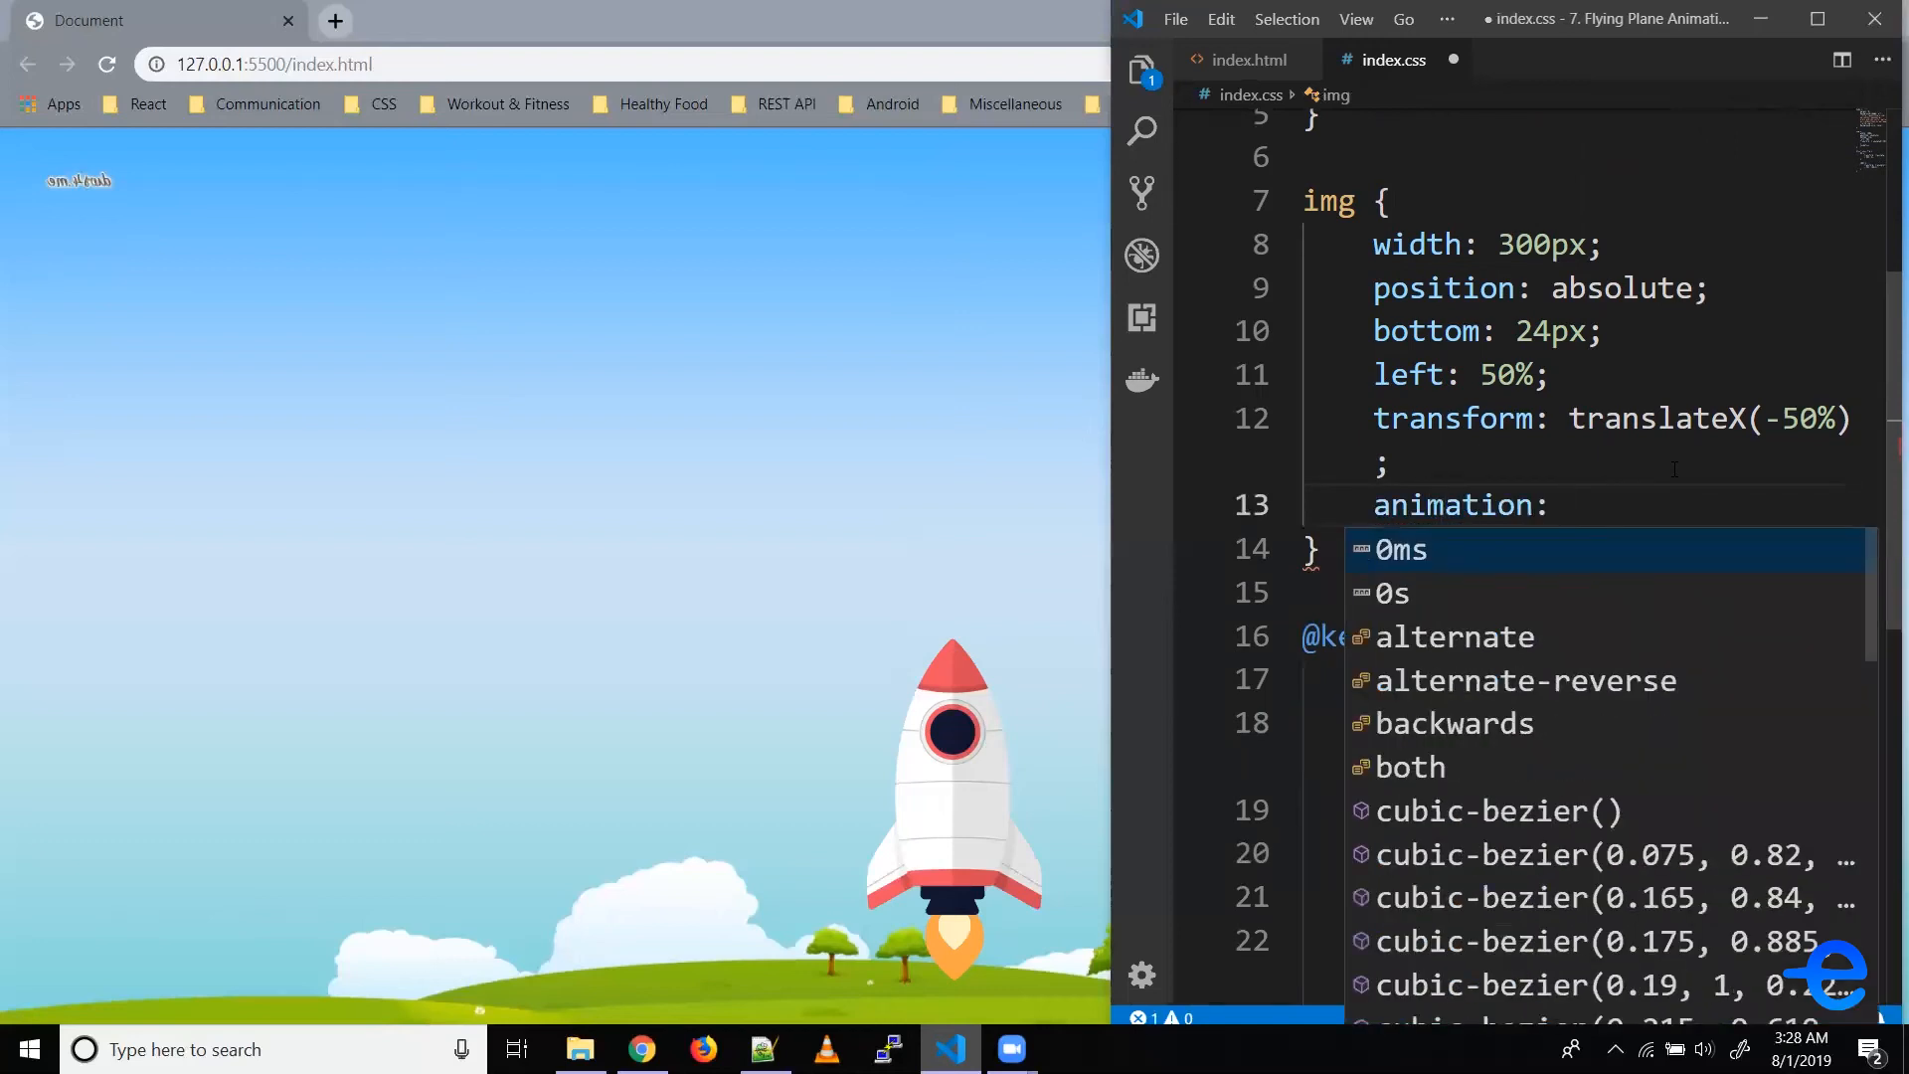
pyautogui.write('fly')
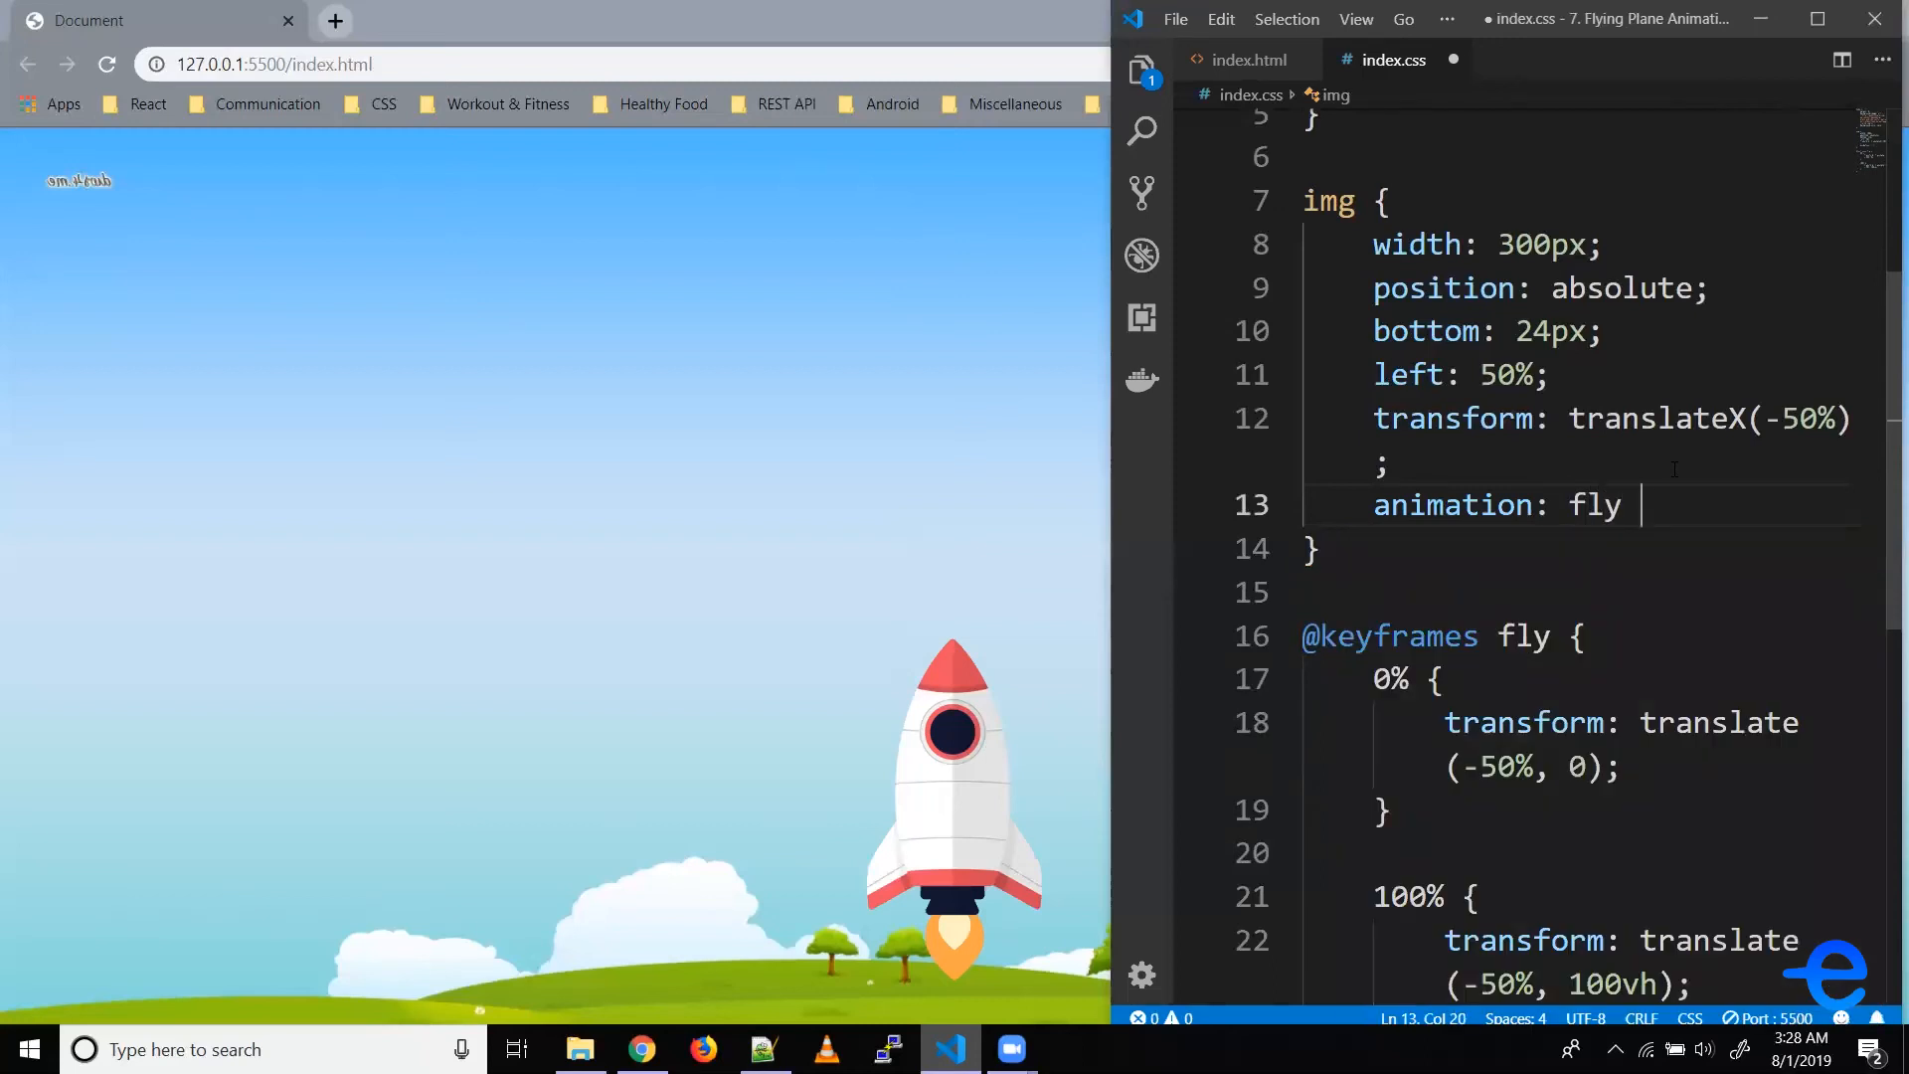
pyautogui.write('5s')
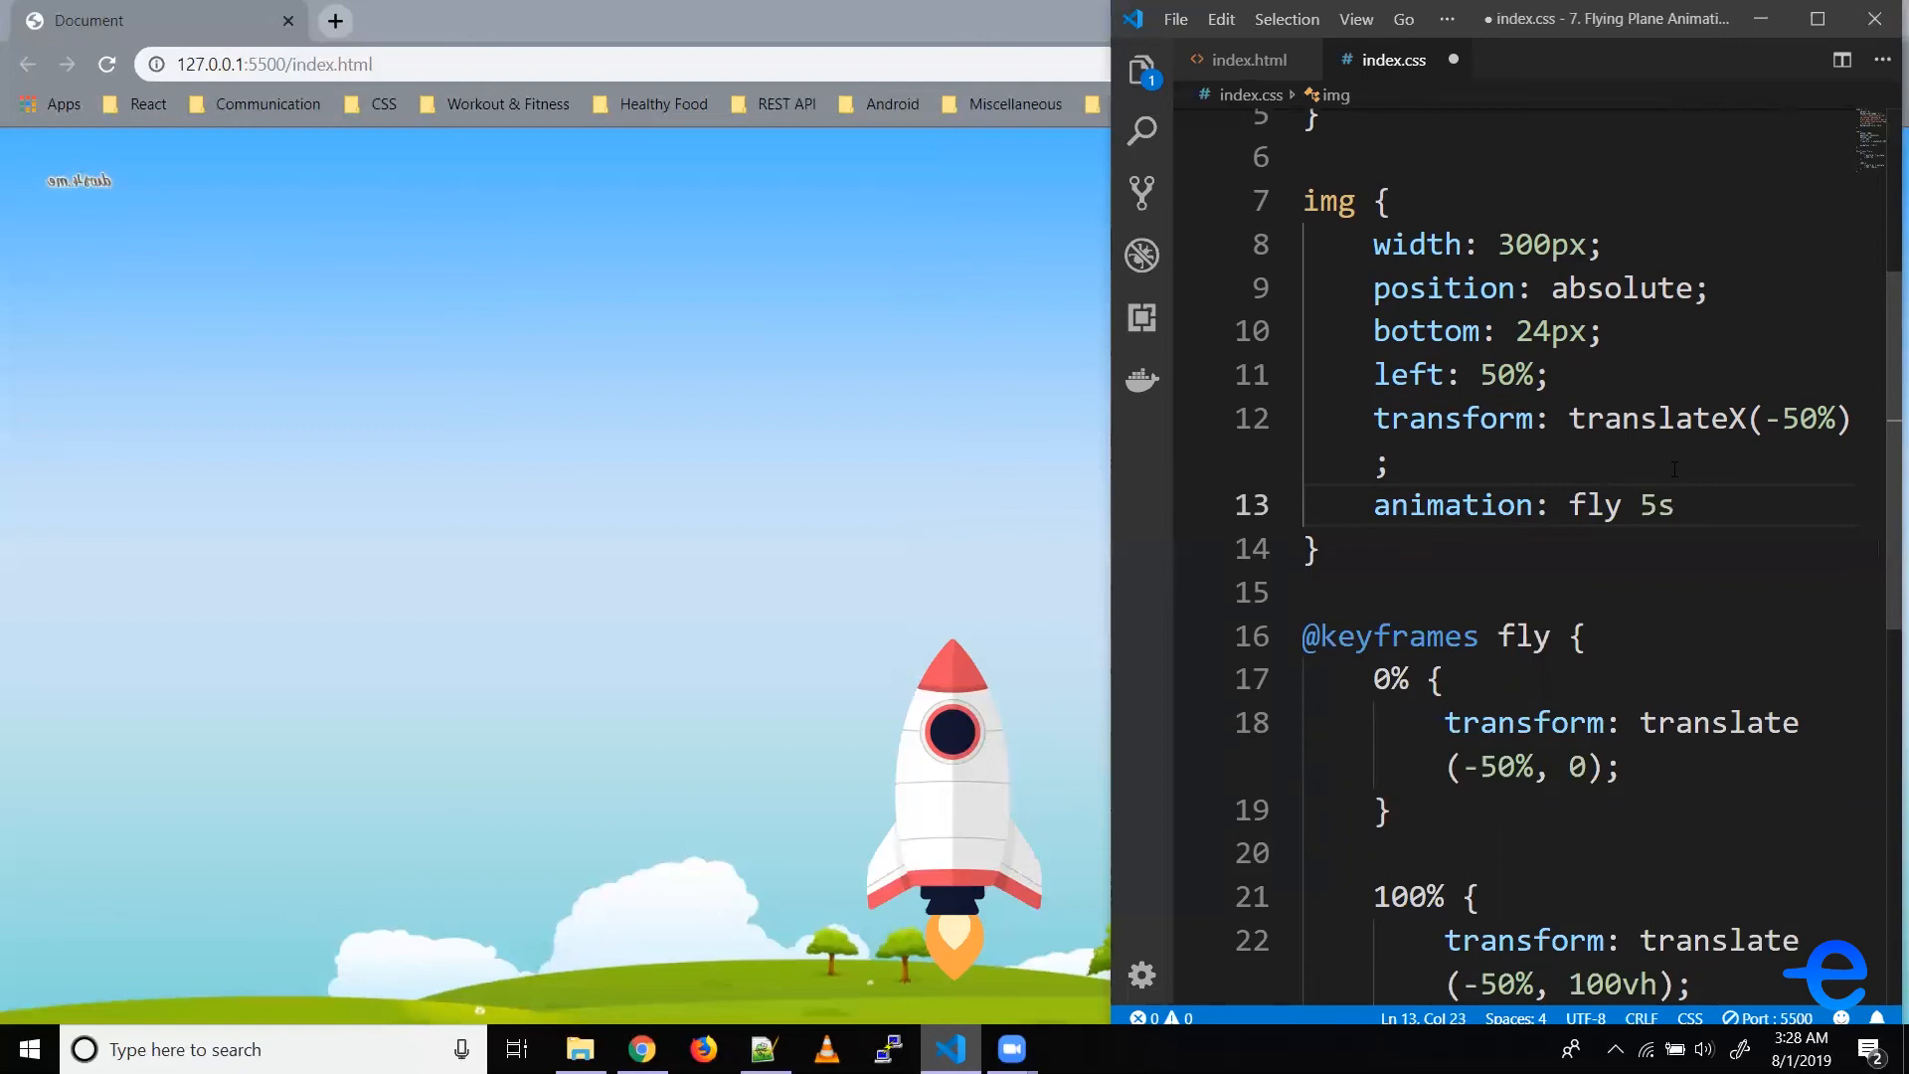
pyautogui.write(';')
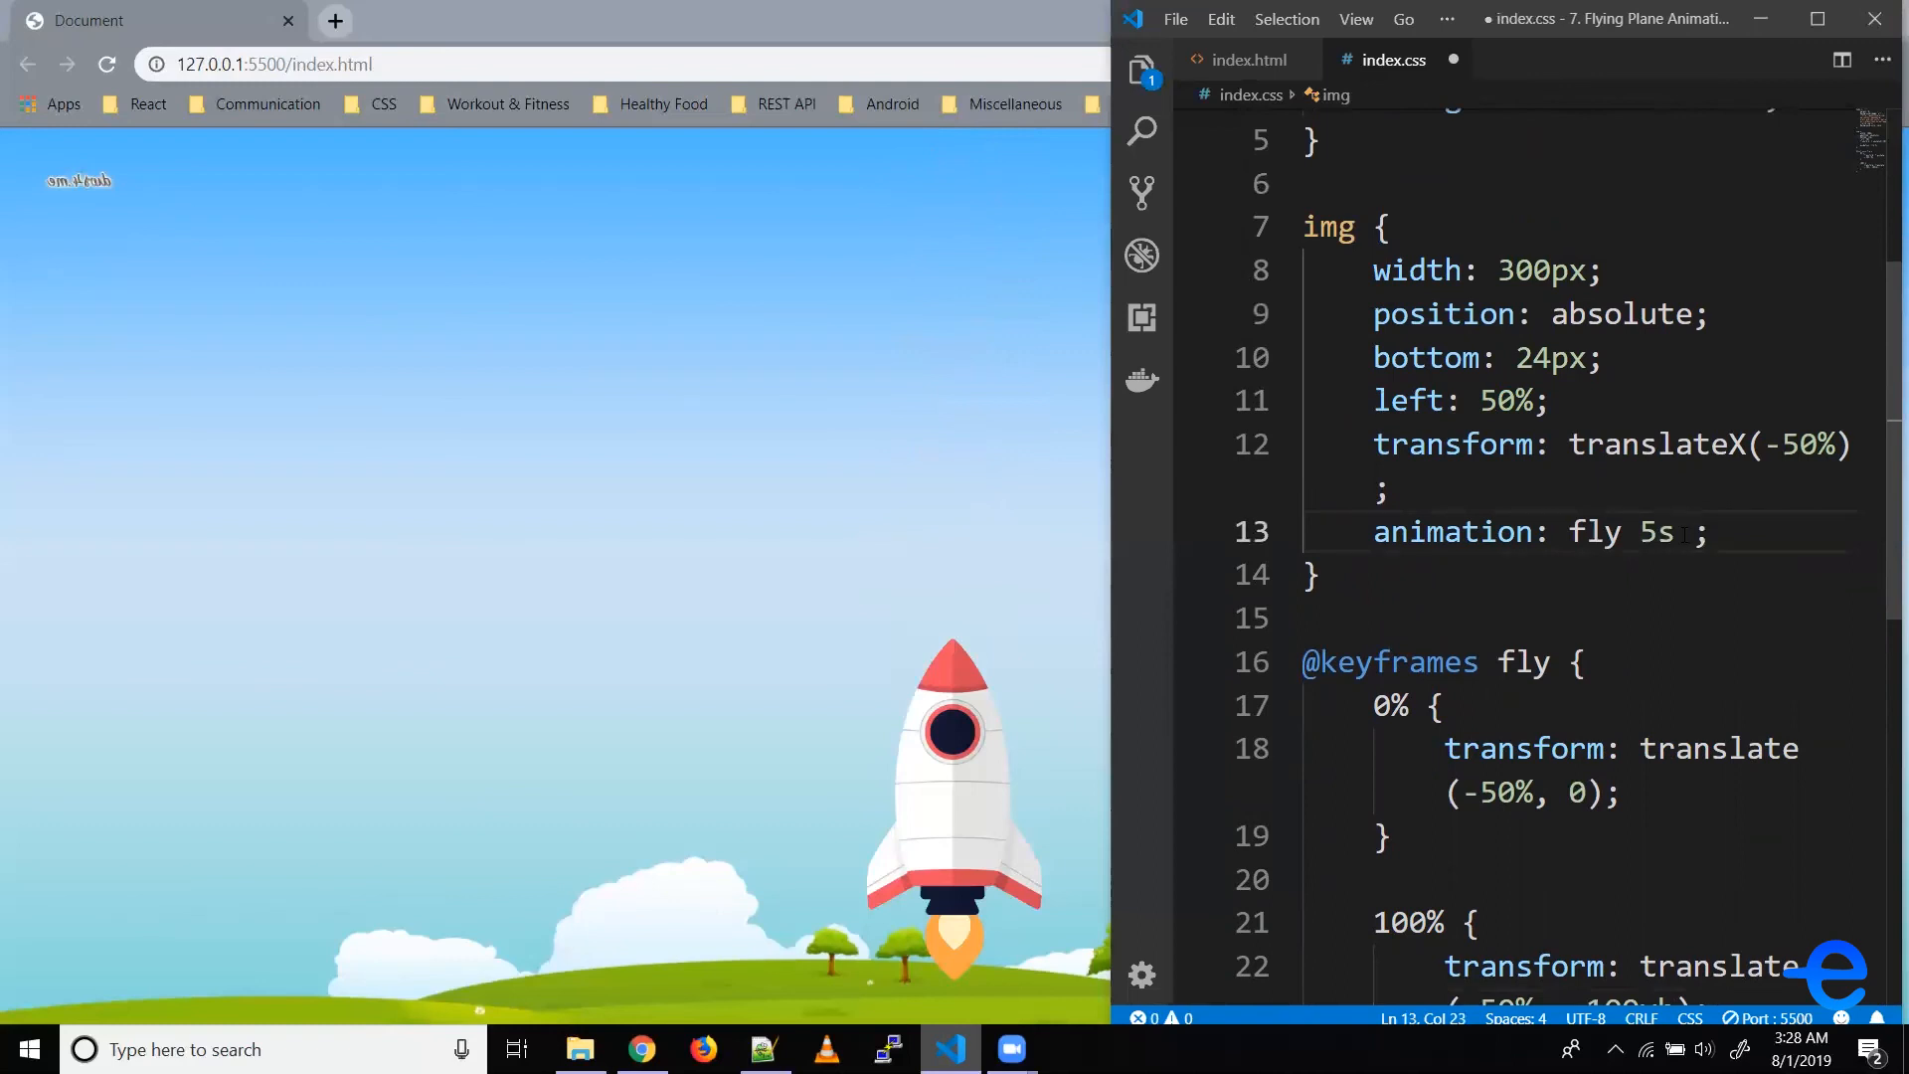
pyautogui.write('ease-in')
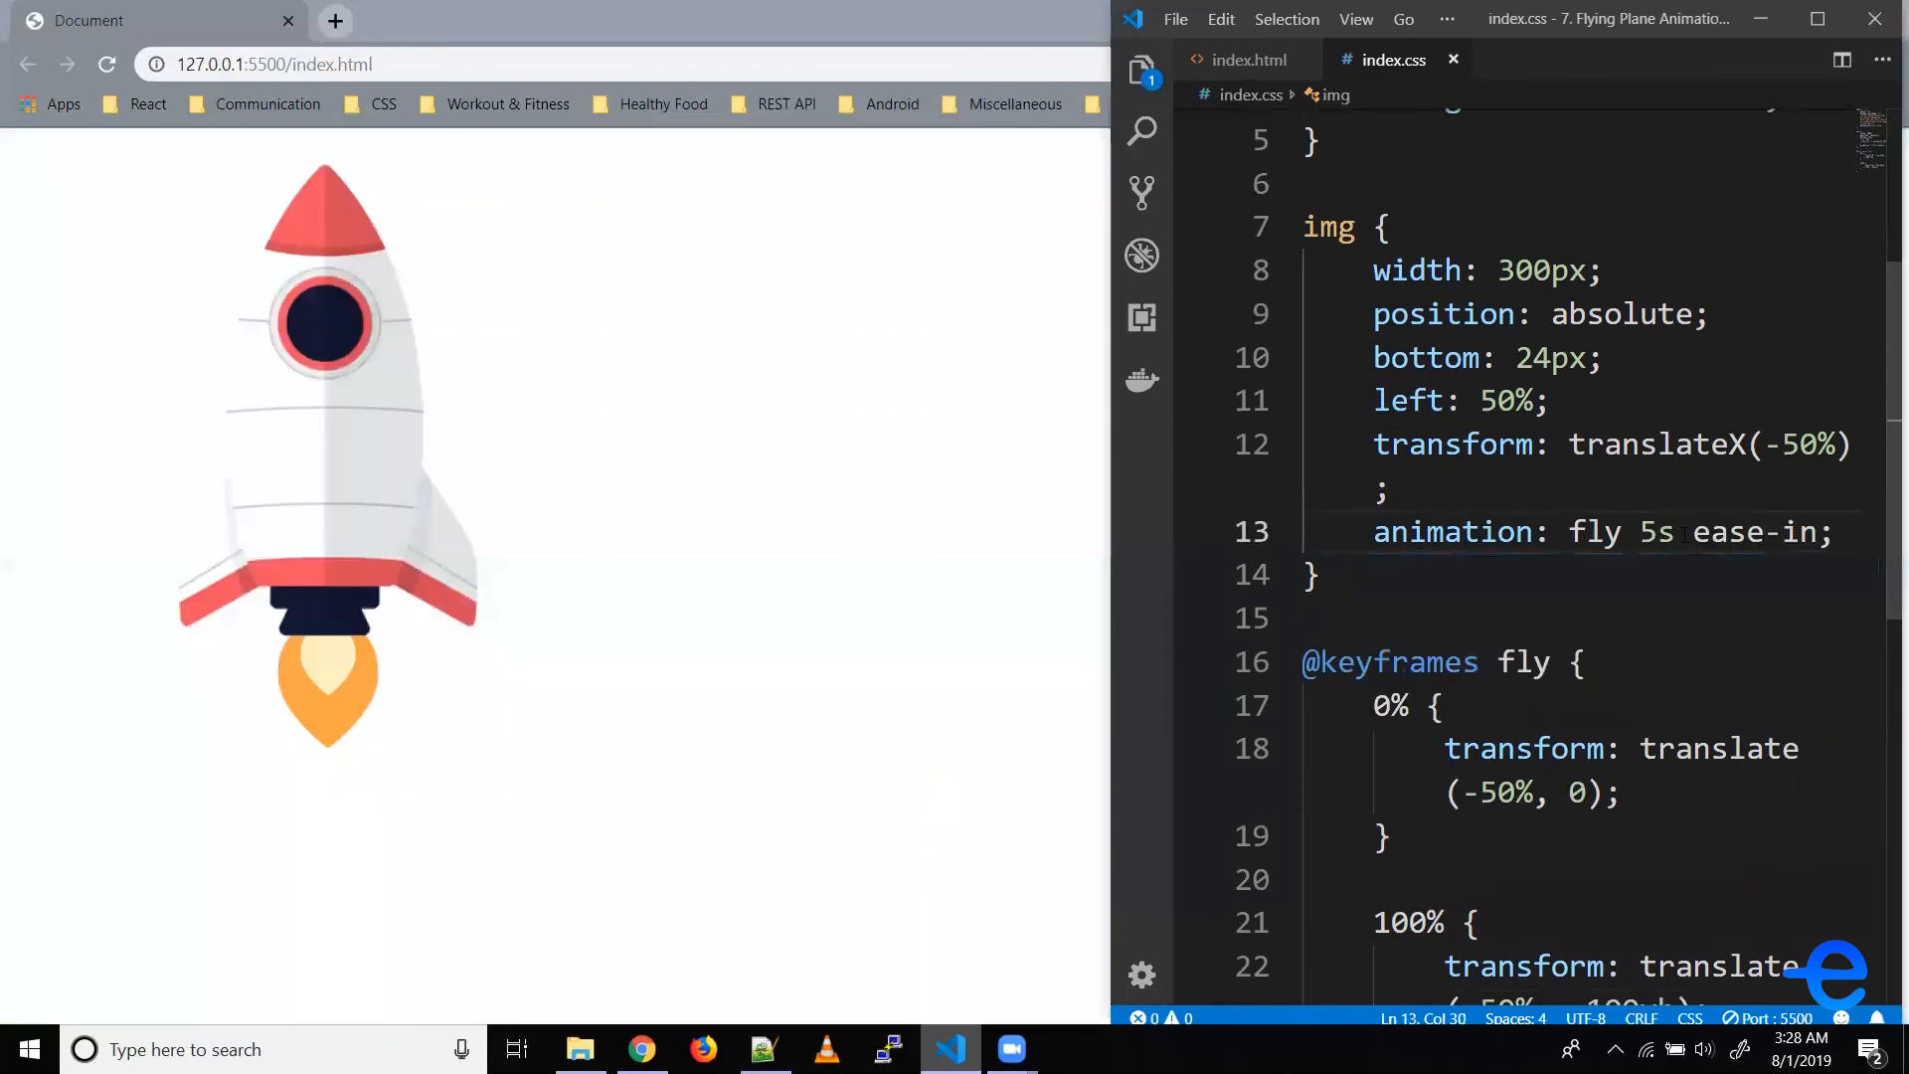